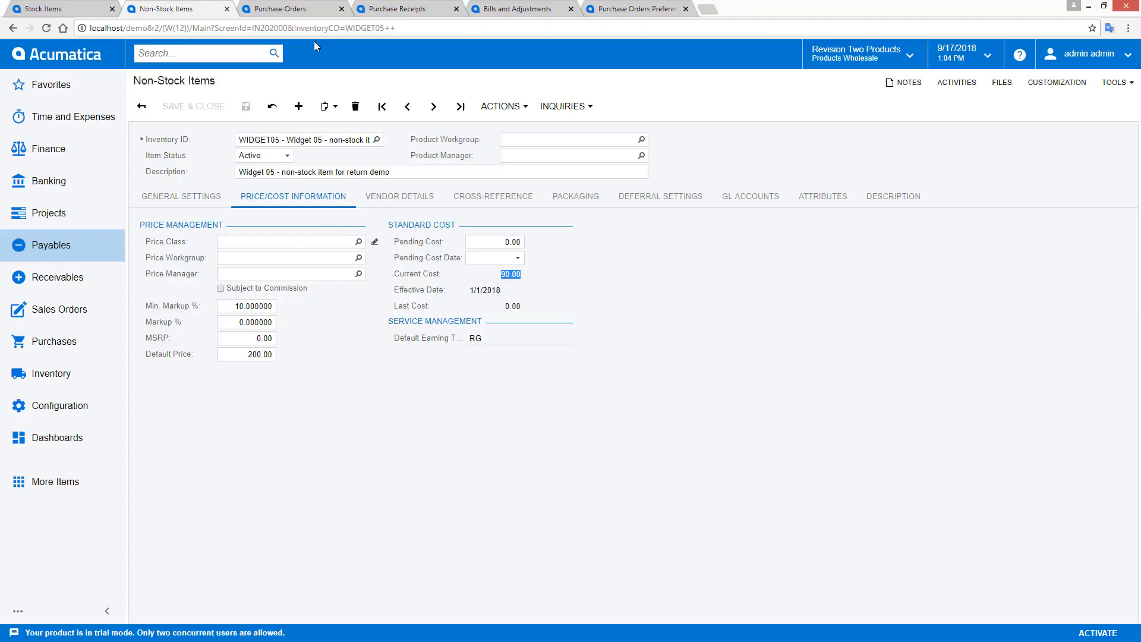
# - From PO000796's PO History, bring up released receipt PR000775 and its inventory reference
pyautogui.click(286, 8)
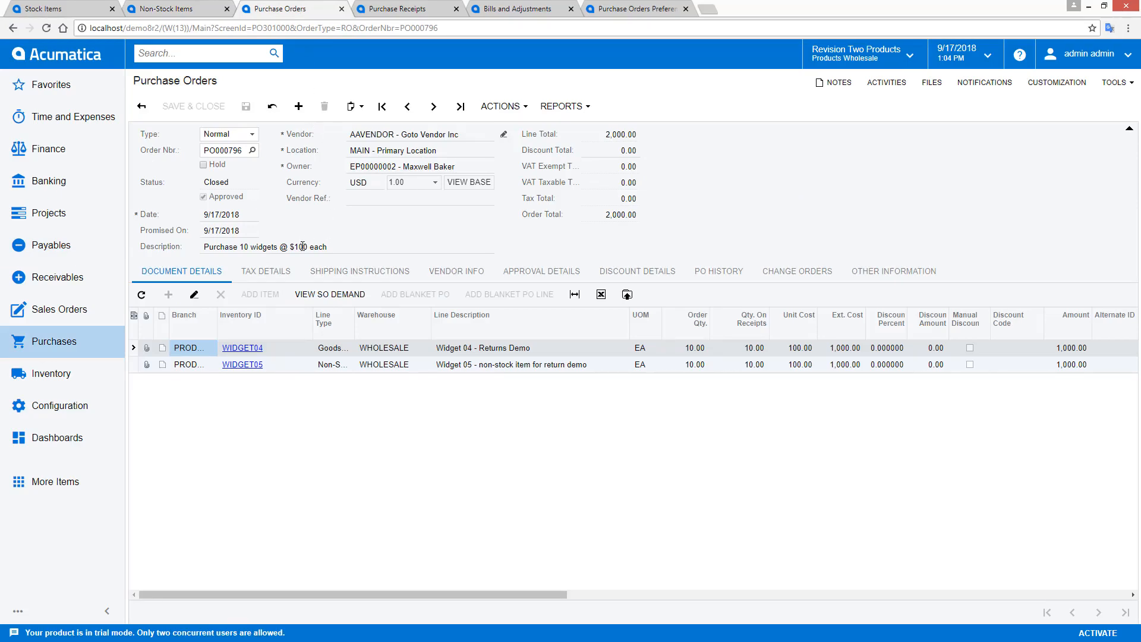
pyautogui.click(718, 271)
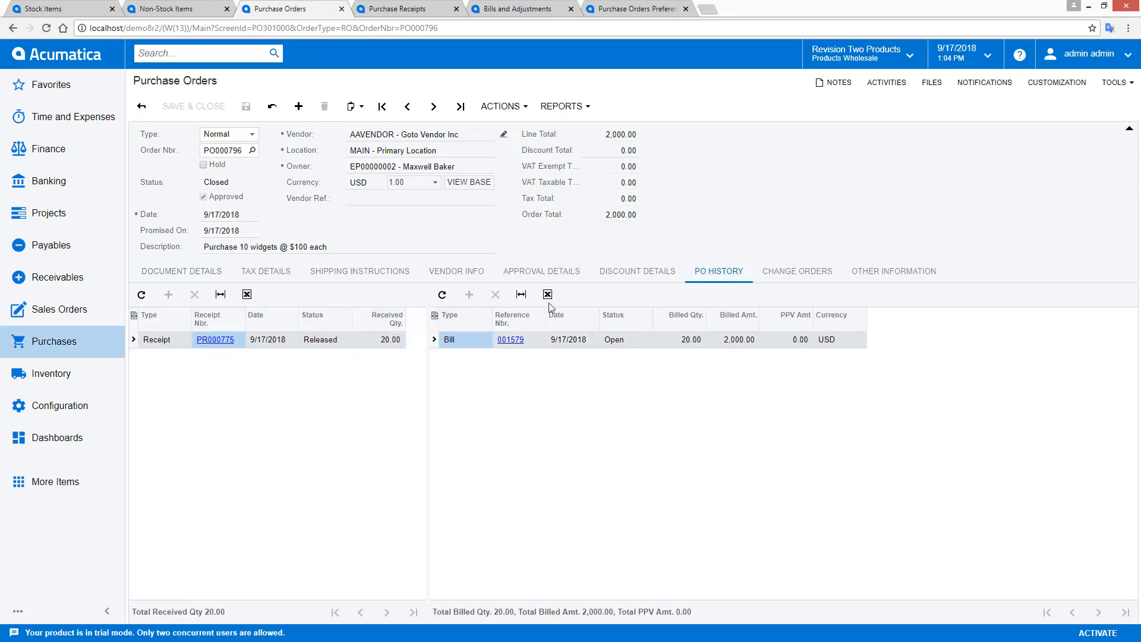
pyautogui.click(215, 339)
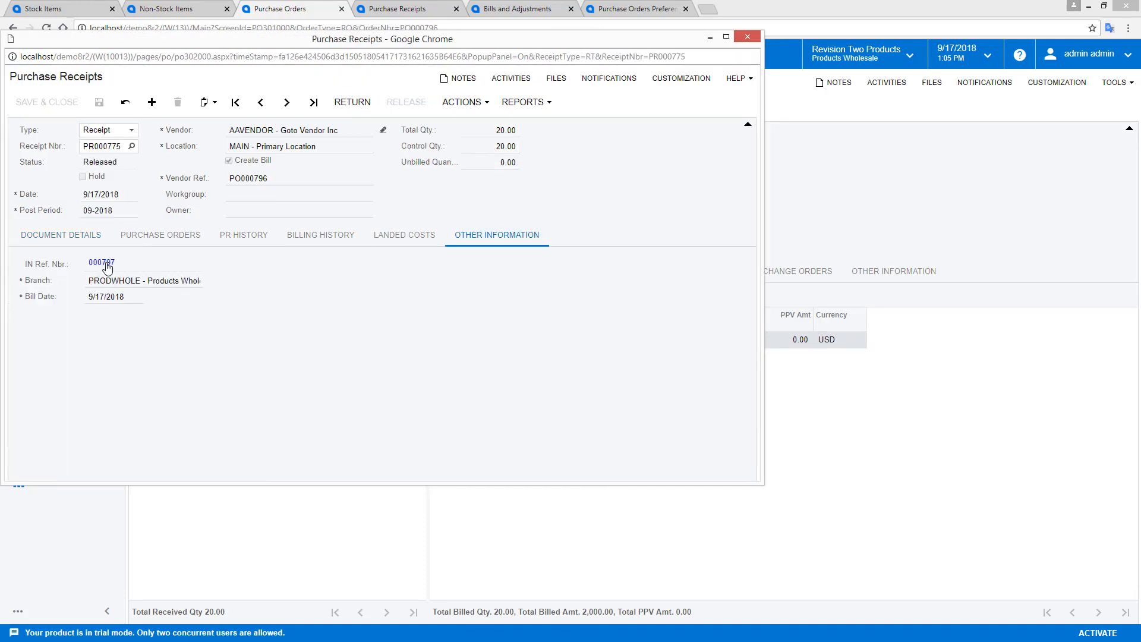
# - Review receipt 000797's GL batch 00003370 balancing 2,000.00, then head to bill 001579 from PO History
pyautogui.click(100, 263)
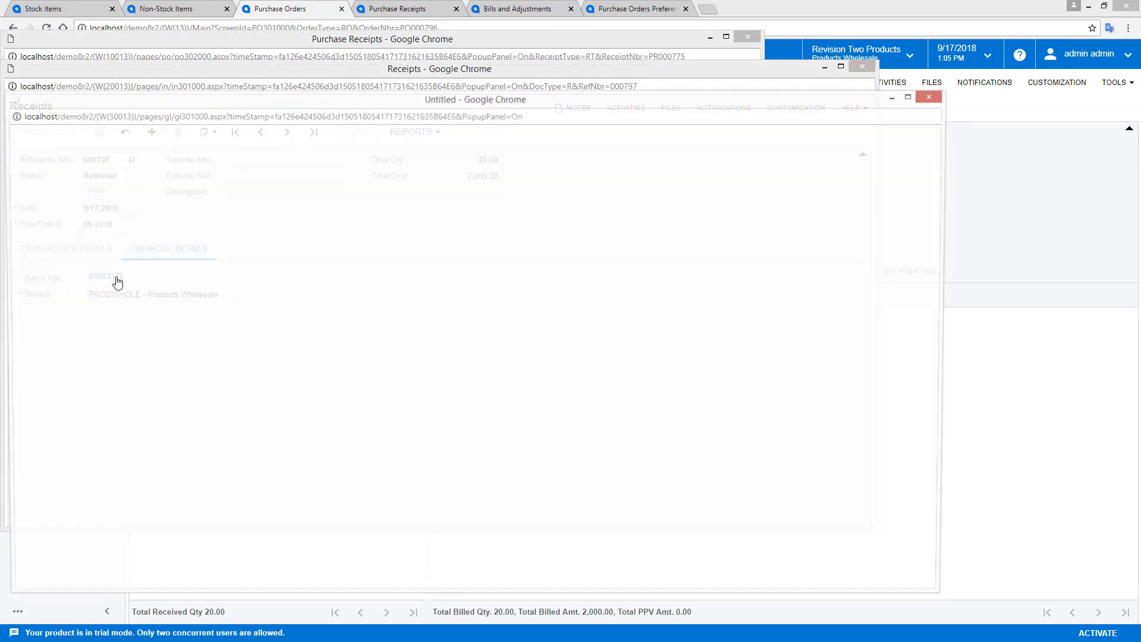
pyautogui.click(106, 277)
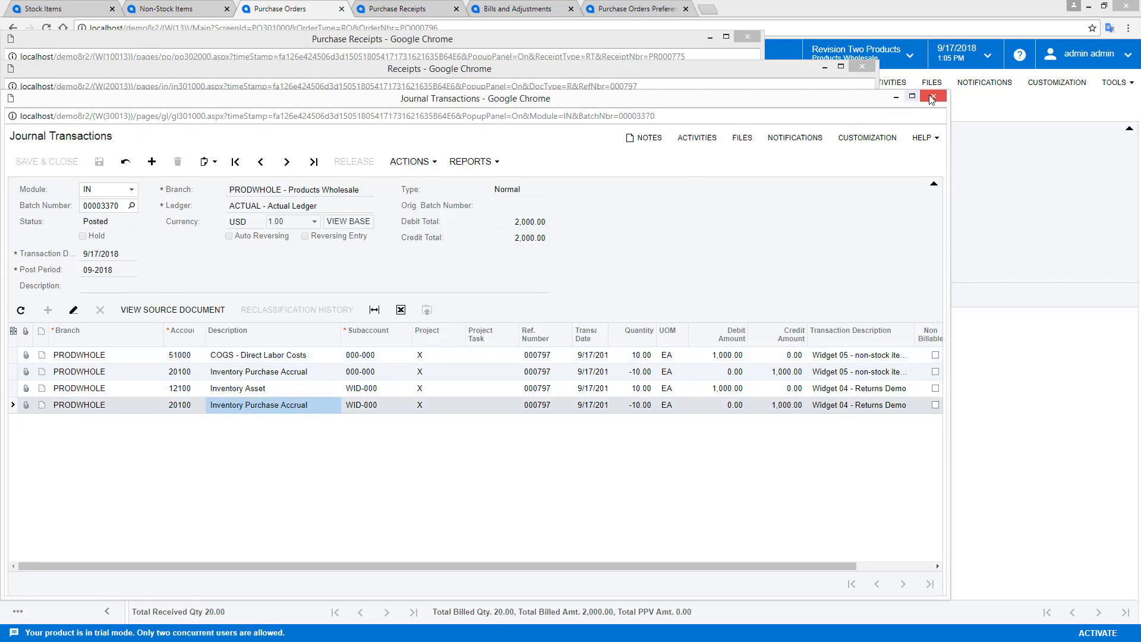
pyautogui.click(932, 96)
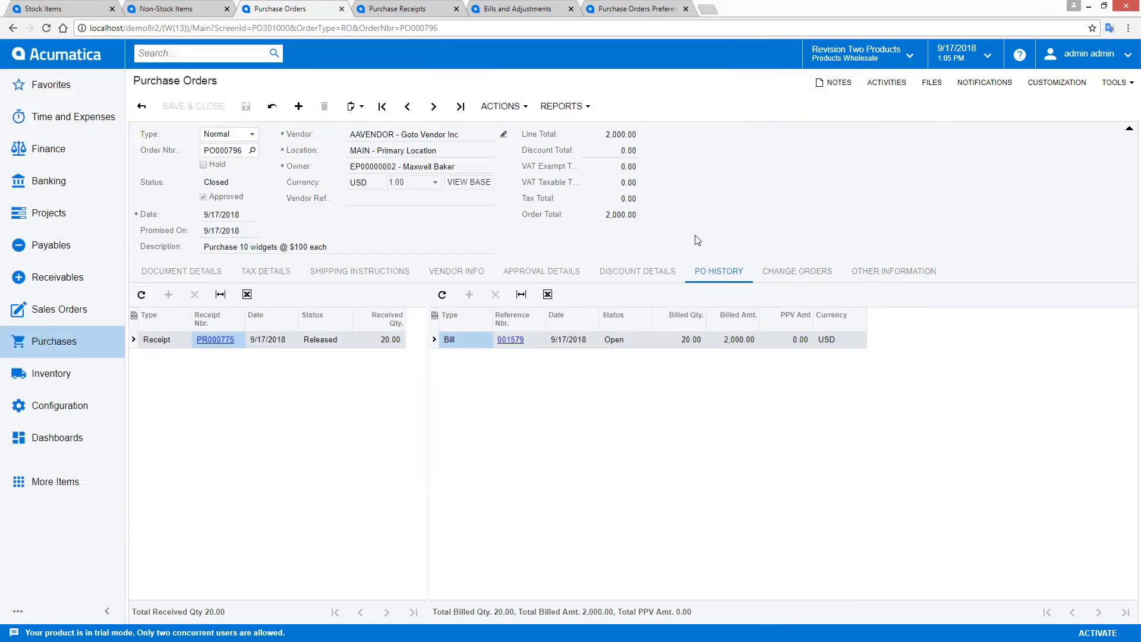
pyautogui.click(510, 339)
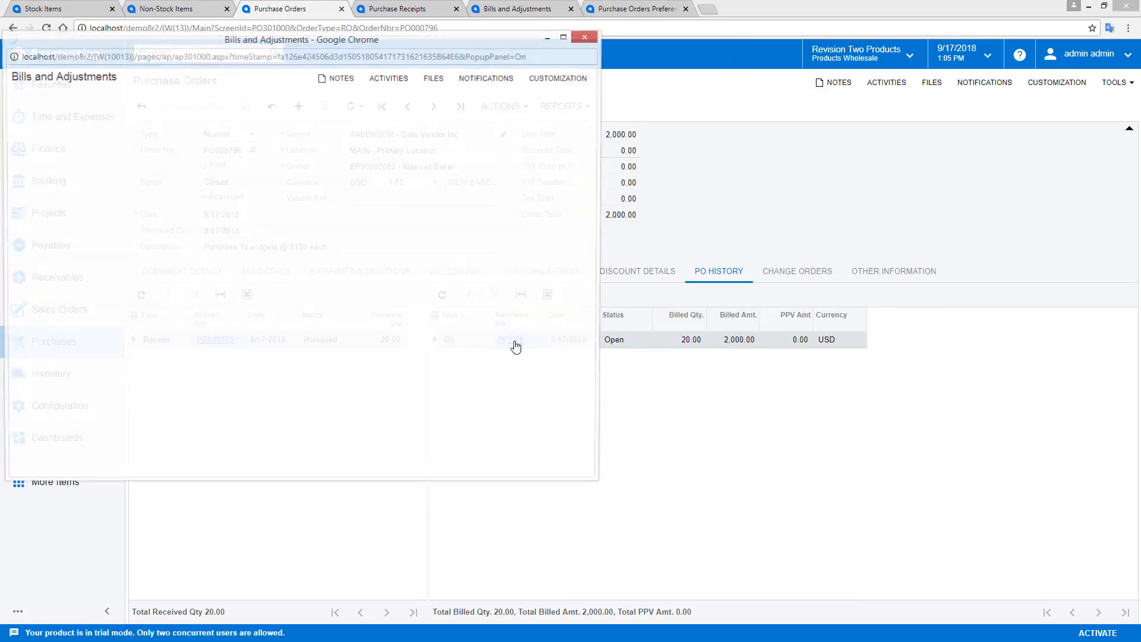
# - Review bill 001579's AP batch AP002437 balancing 2,000.00 via Financial Details, then close the bill
pyautogui.click(510, 339)
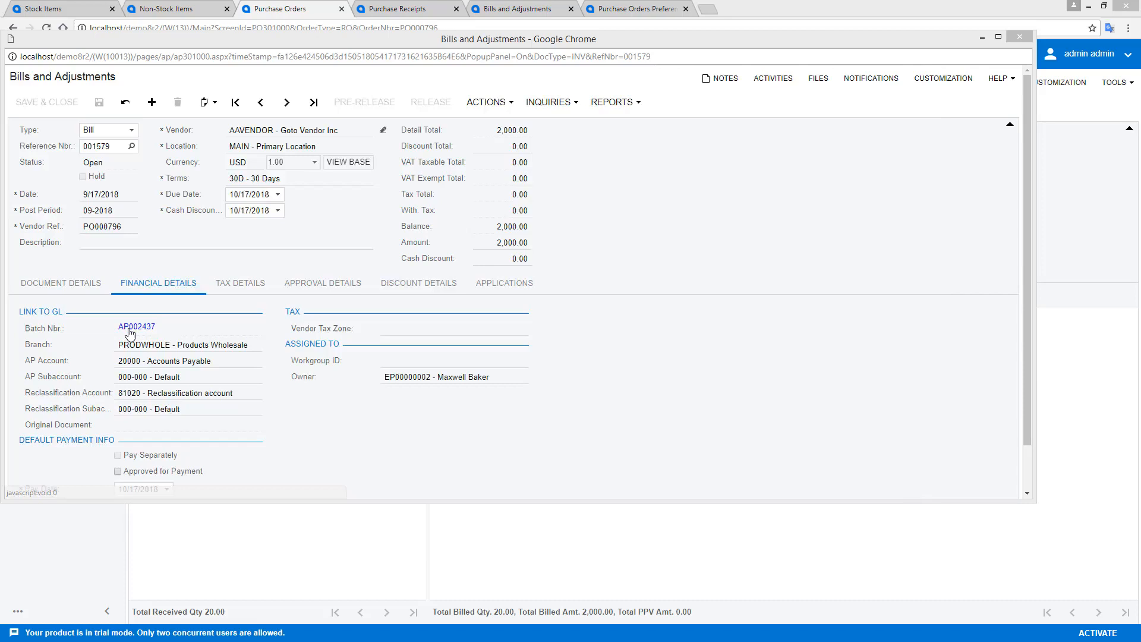
pyautogui.click(135, 326)
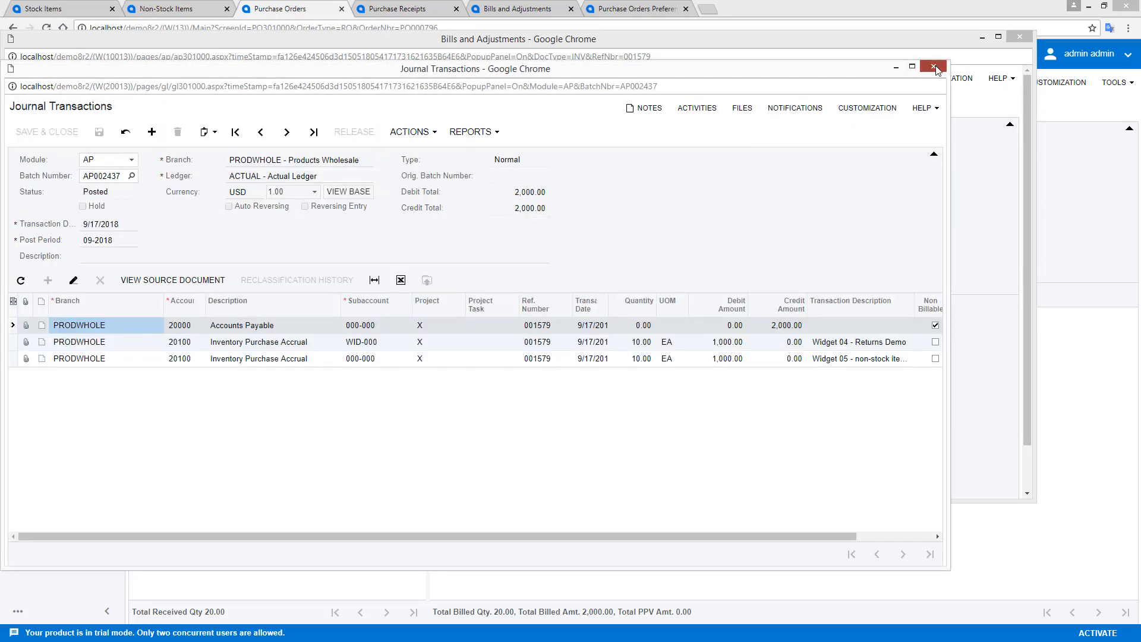
pyautogui.click(936, 67)
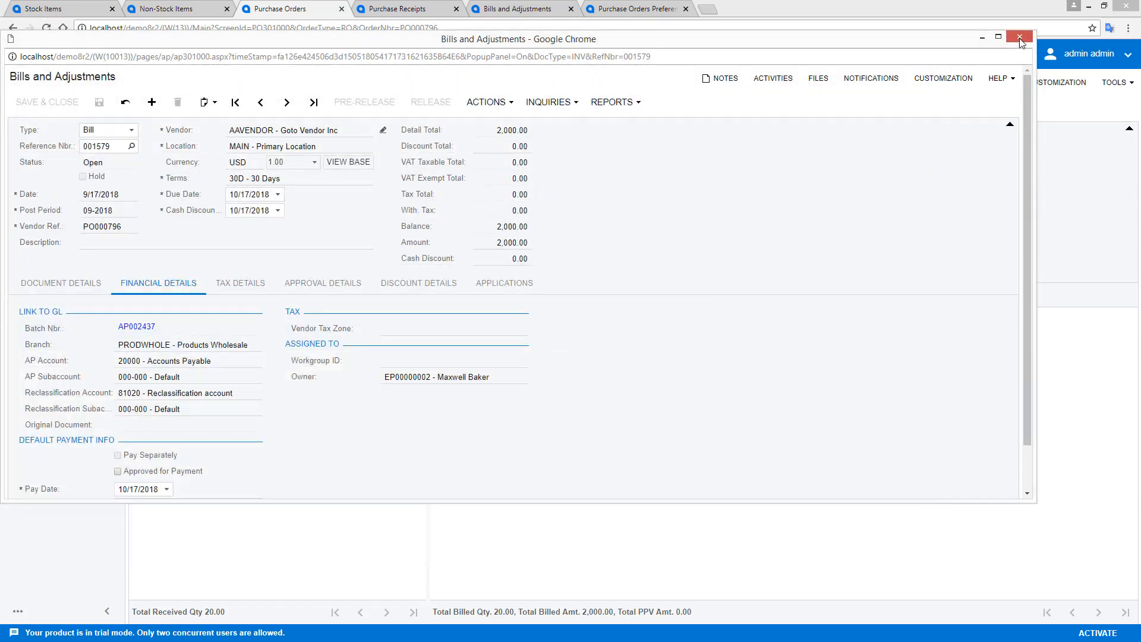
pyautogui.click(1020, 38)
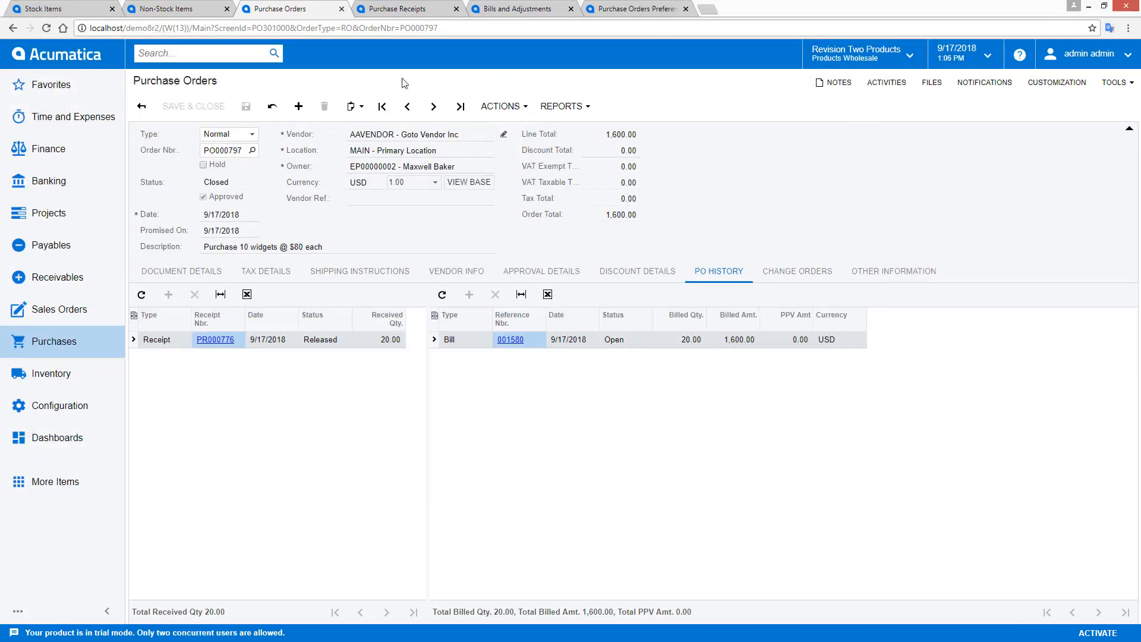
# - Go back to PO000796 and reopen receipt PR000775 listing WIDGET04 and WIDGET05 at 10 each
pyautogui.click(217, 339)
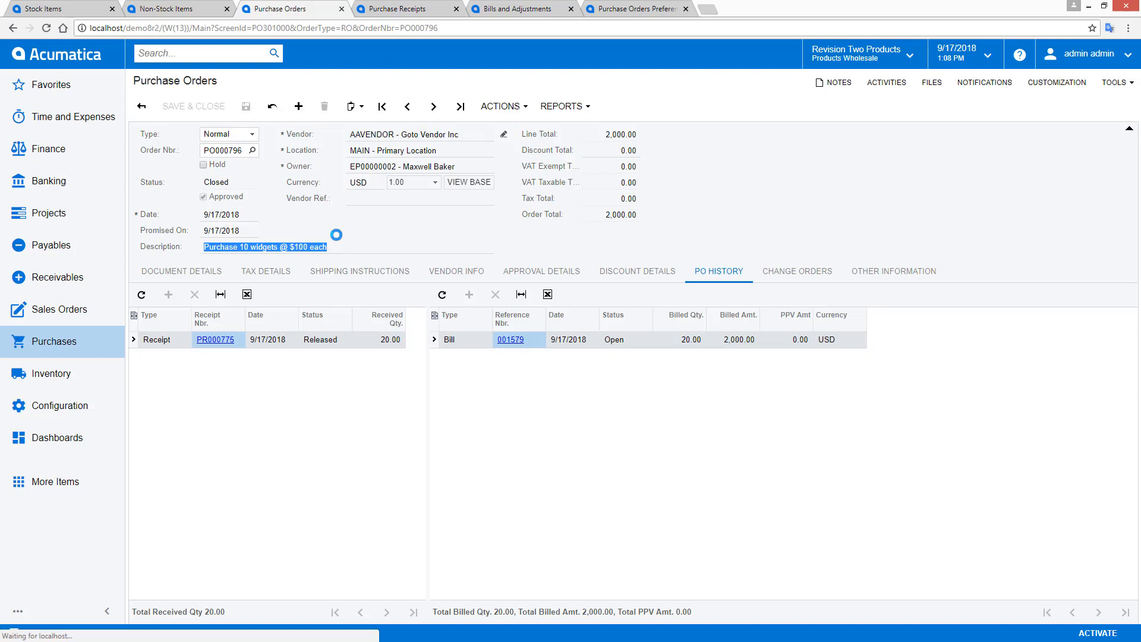
pyautogui.click(216, 338)
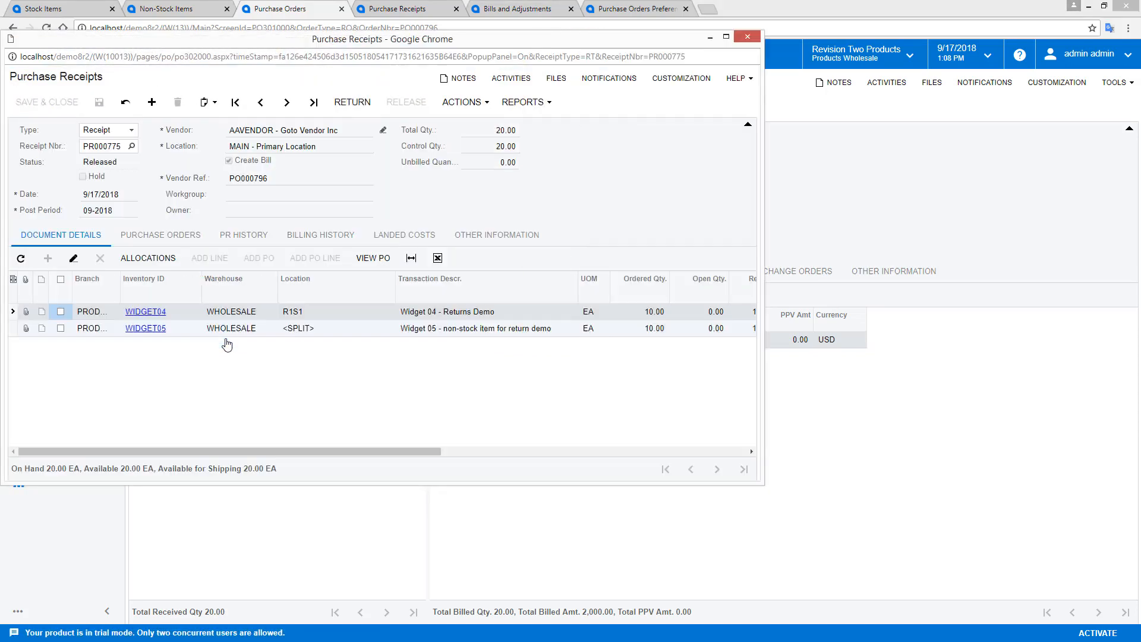
# - Start a return from the receipt for 1 WIDGET04 with reason code Vendor Return - defective
pyautogui.click(60, 311)
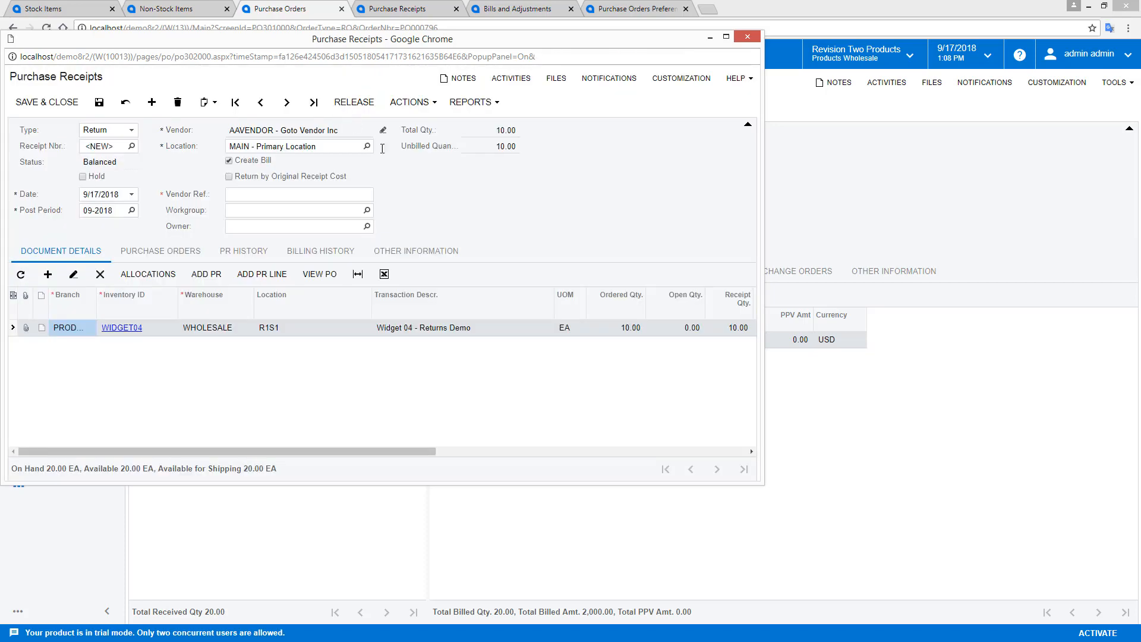
pyautogui.click(736, 328)
pyautogui.write('1')
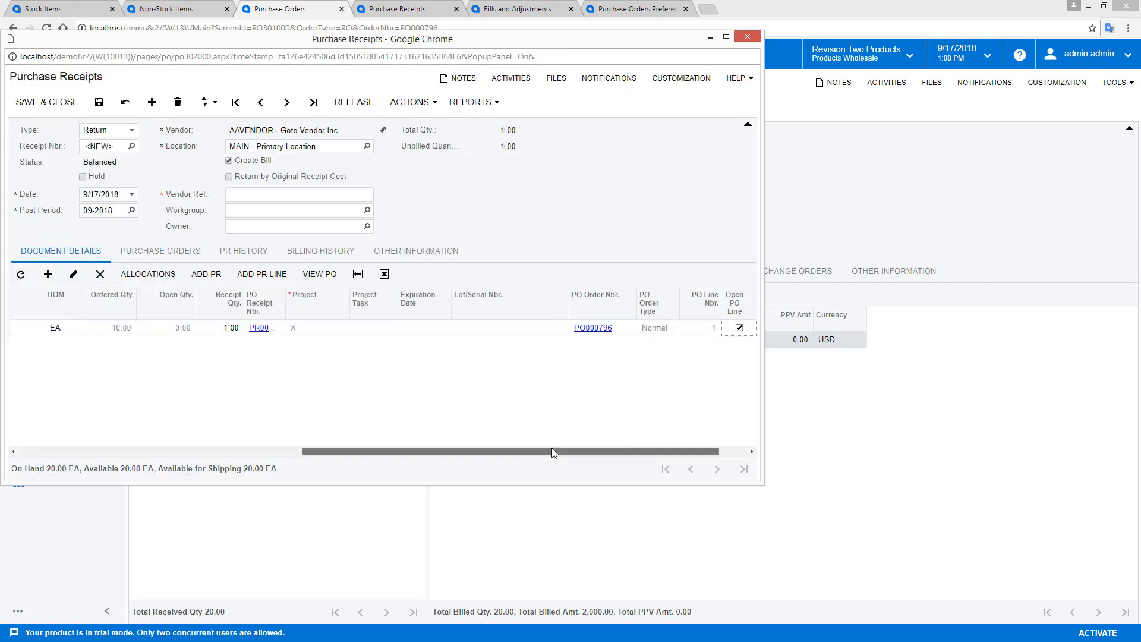
pyautogui.click(751, 328)
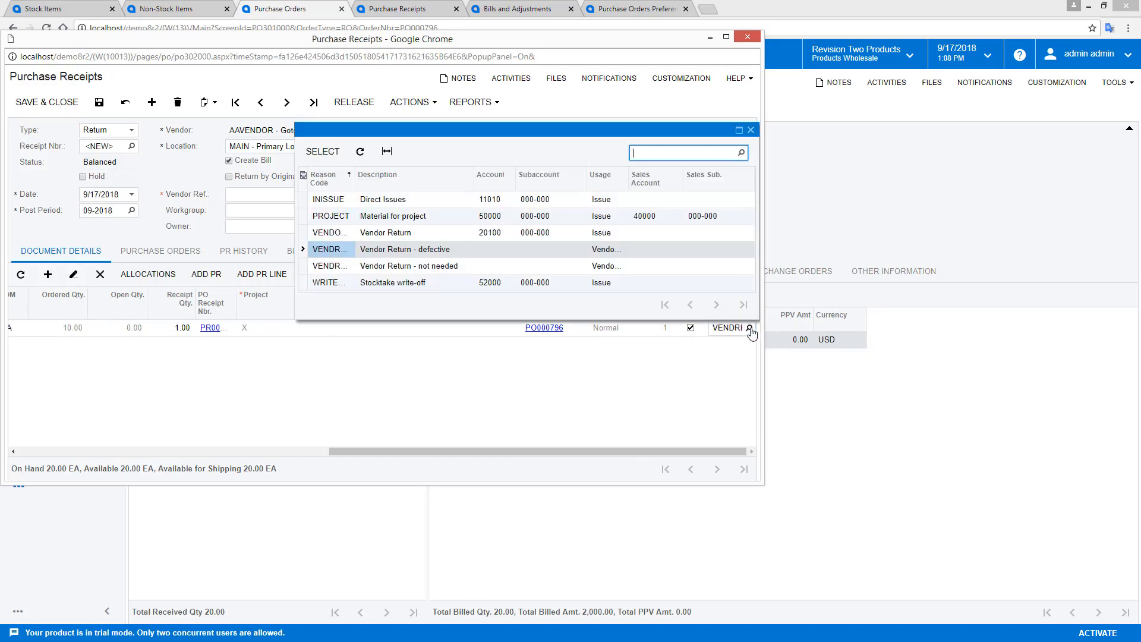
pyautogui.click(405, 249)
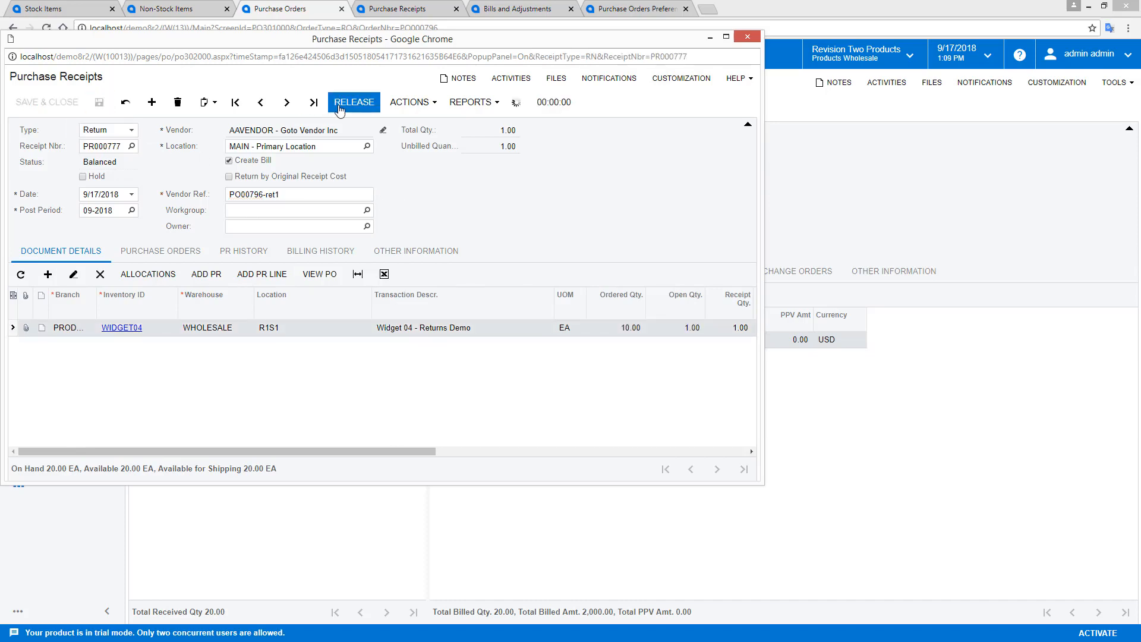
# - Review the released return's inventory issue batch 00003372 balancing 90.00 and close it
pyautogui.click(354, 102)
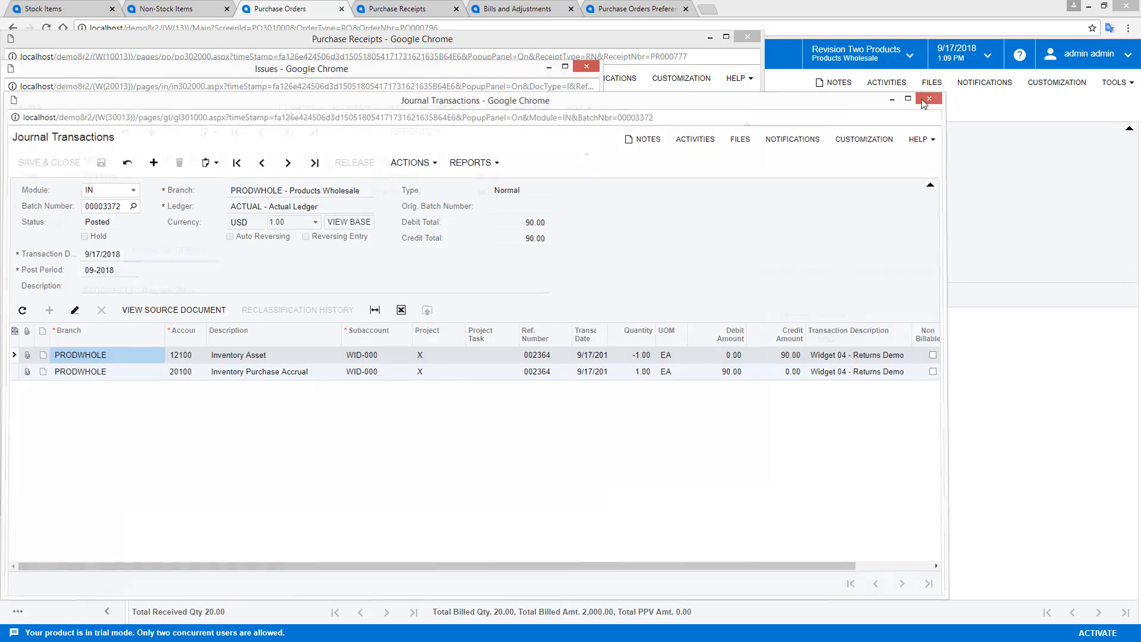
pyautogui.click(928, 98)
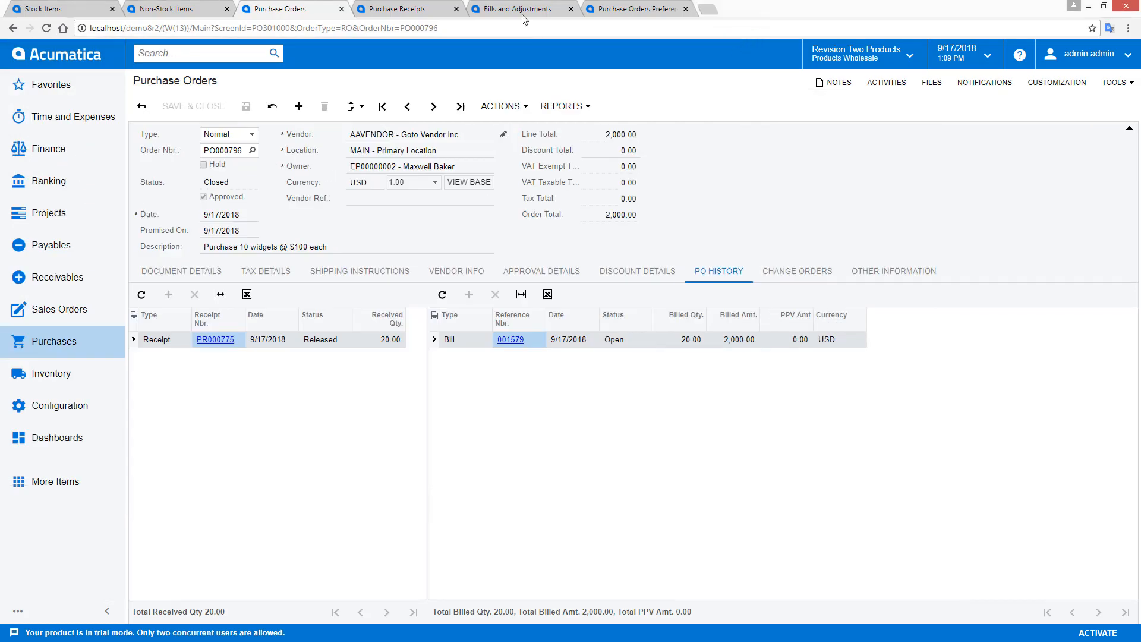
# - Release debit adjustment 001581 for 100.00 and review its AP batch AP002439 balancing 110.00
pyautogui.click(510, 338)
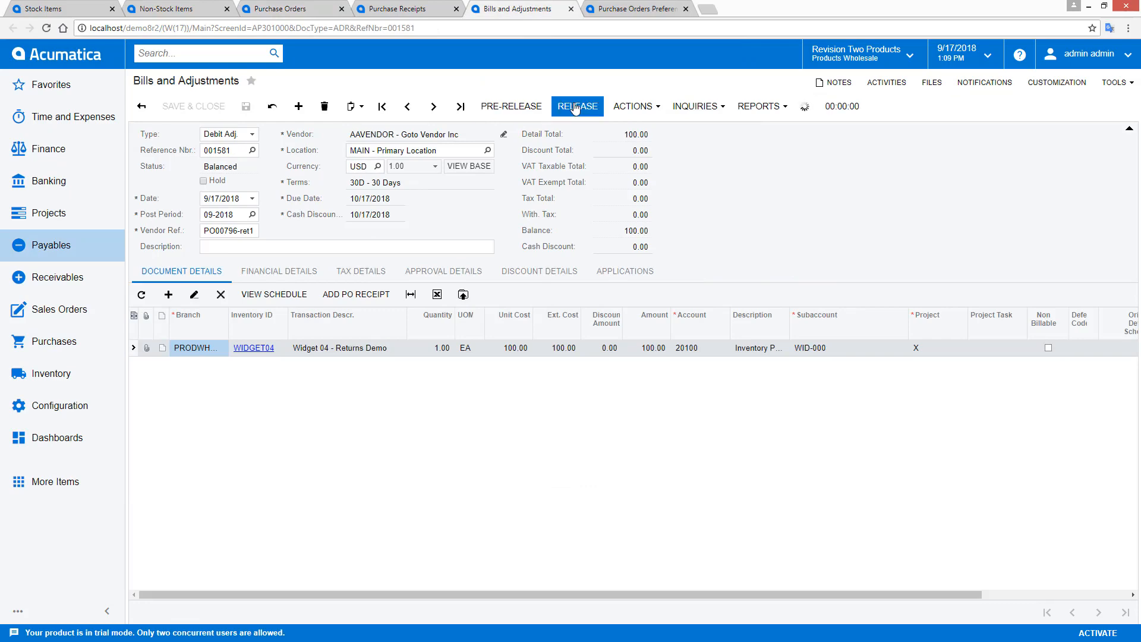
pyautogui.click(576, 106)
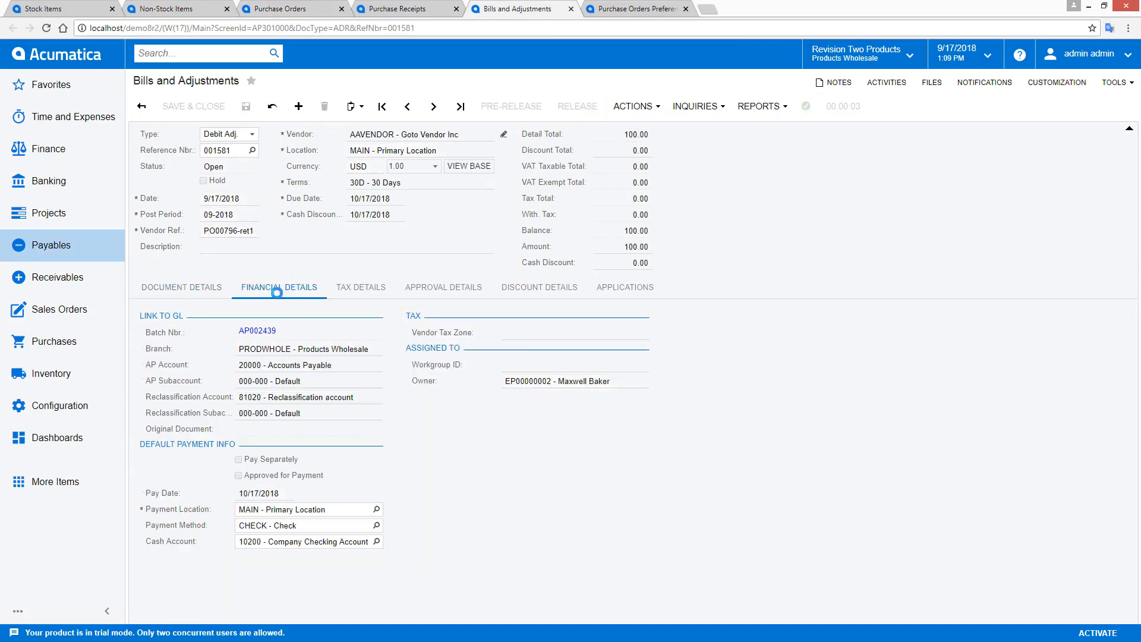
pyautogui.click(257, 330)
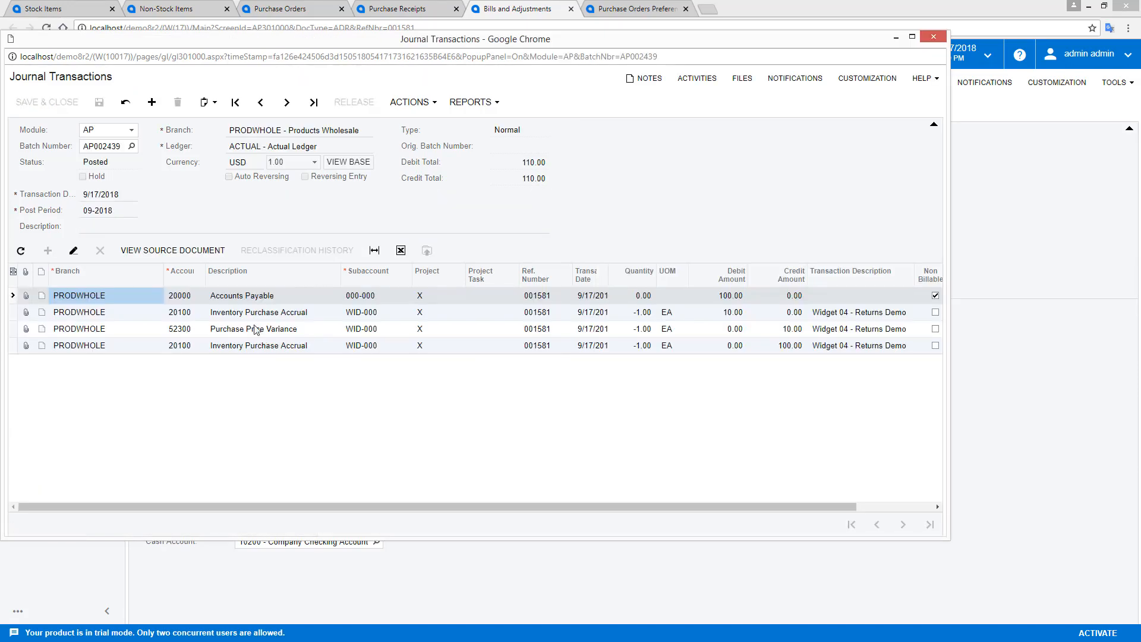
pyautogui.click(932, 37)
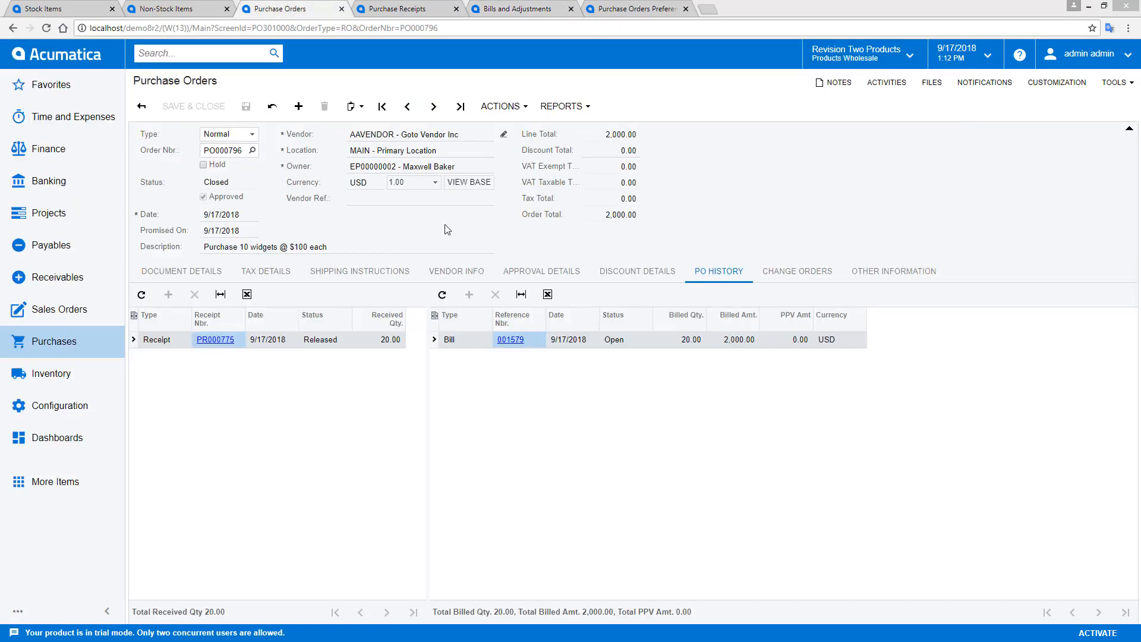
# - Create return 'PO000796-ret3' from PR000775 with Return by Original Receipt Cost checked and release it
pyautogui.click(216, 338)
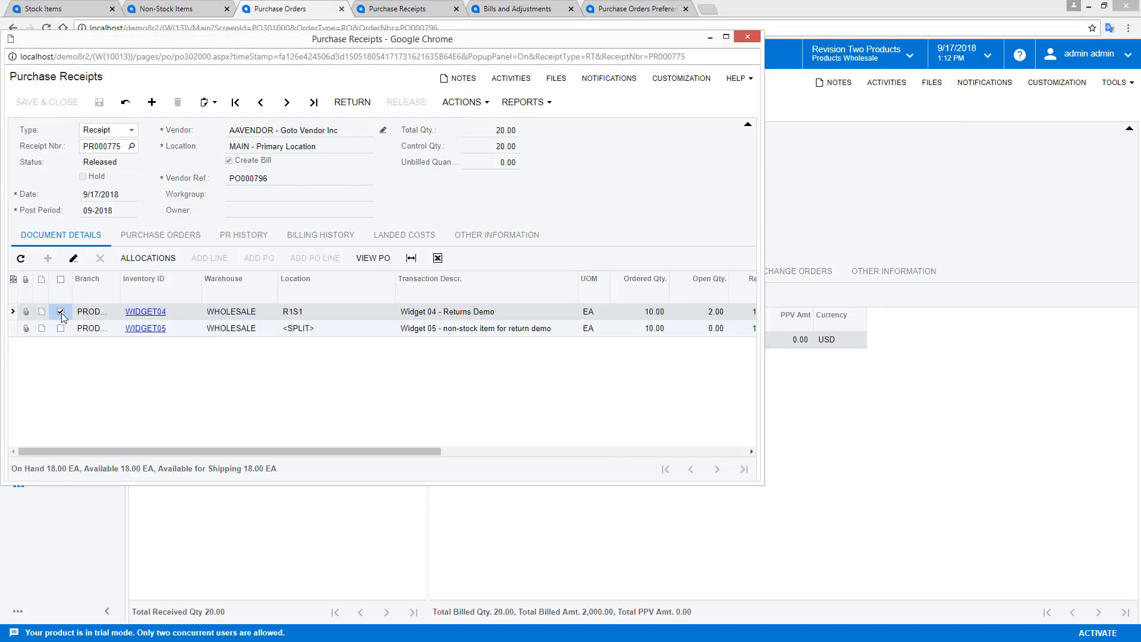
pyautogui.click(352, 102)
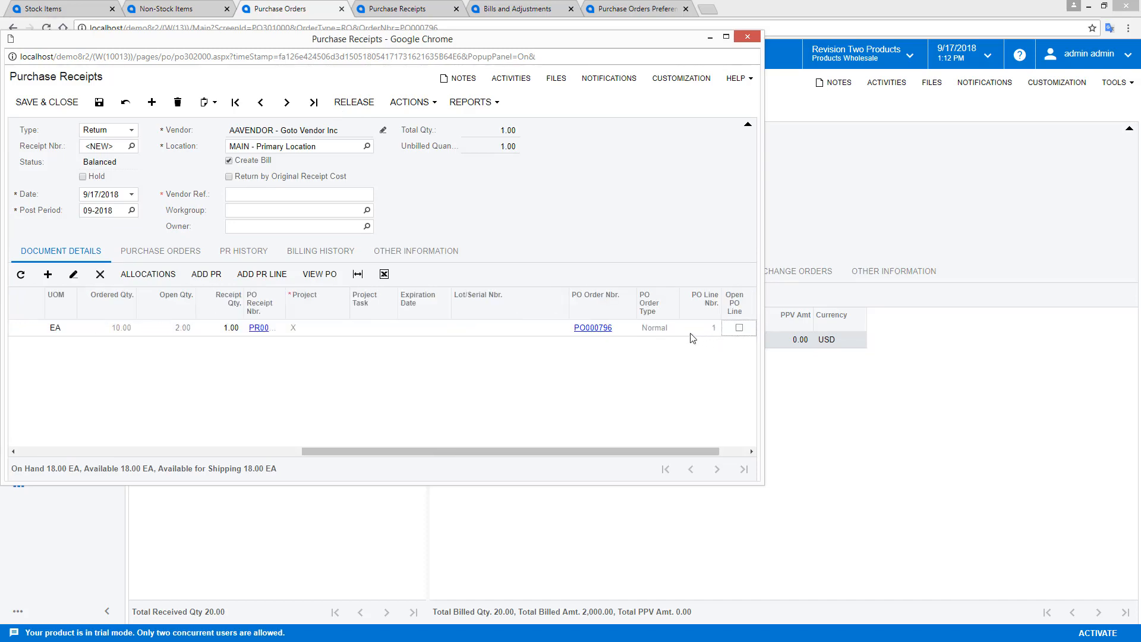
pyautogui.write('PO000796-ret3')
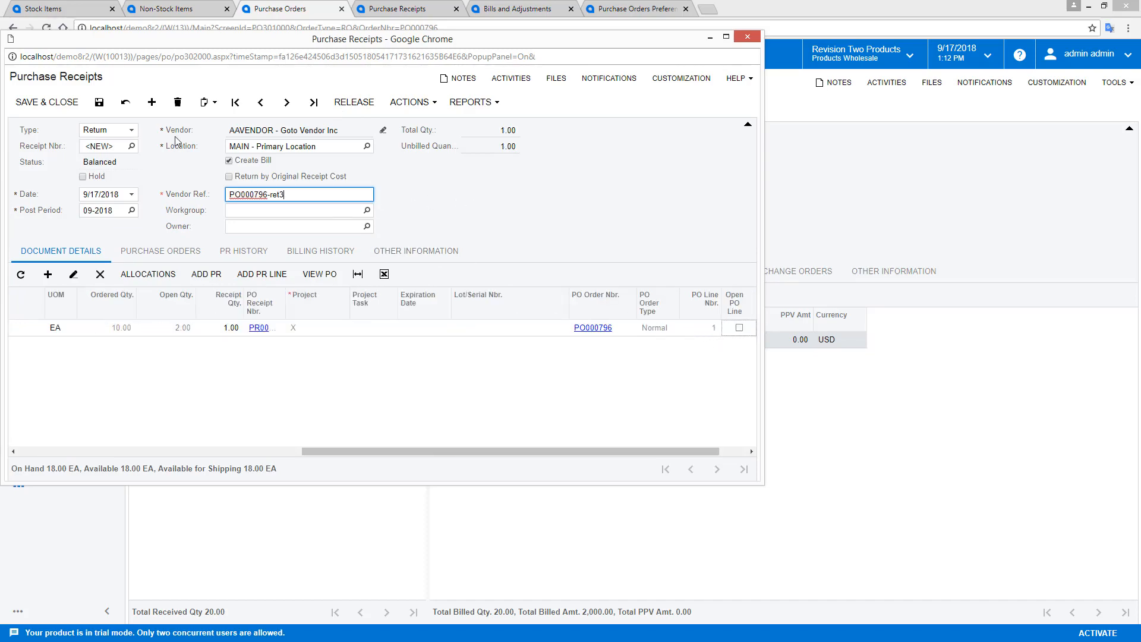
pyautogui.click(228, 176)
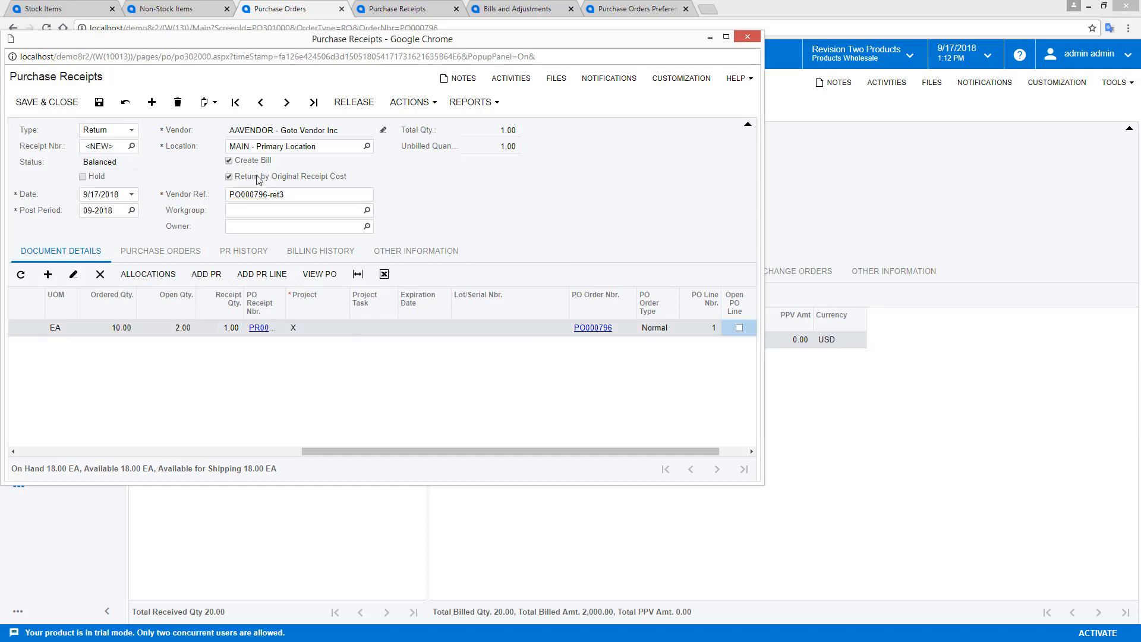
pyautogui.click(354, 102)
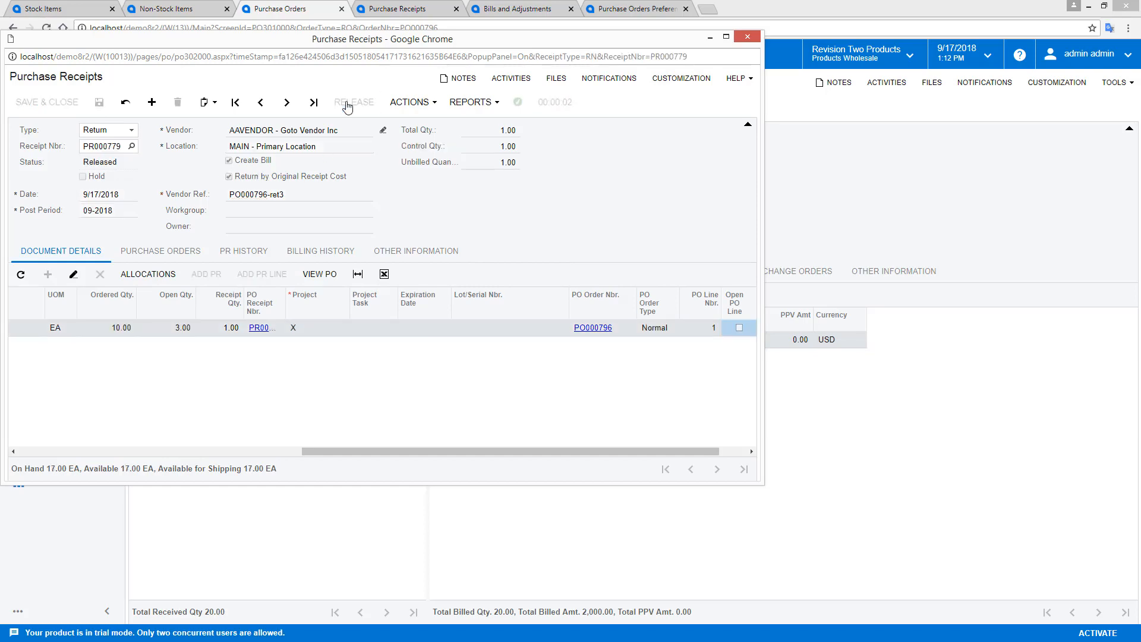
# - Review debit adjustment 001583 from Billing History and its AP batch AP002441, then close the return receipt
pyautogui.click(320, 251)
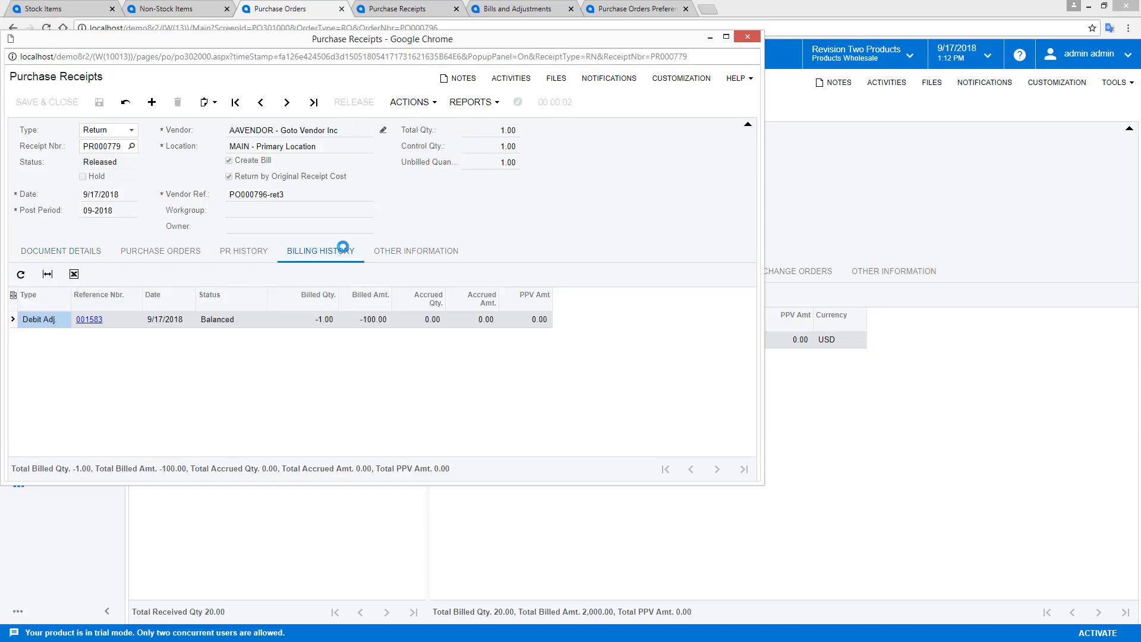
pyautogui.click(89, 319)
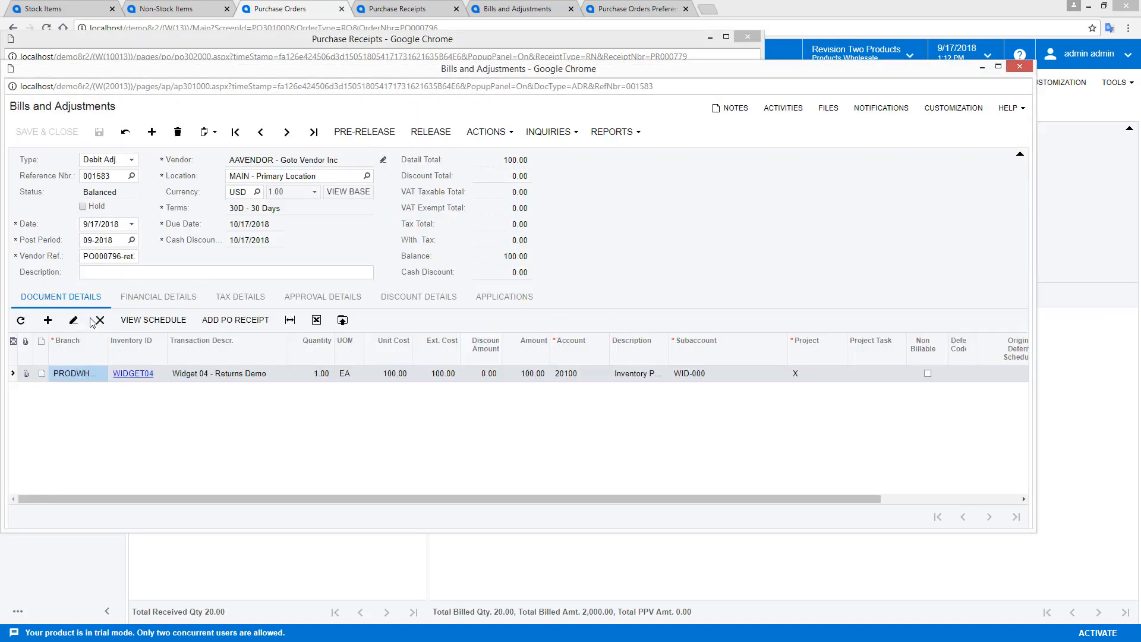
pyautogui.click(158, 296)
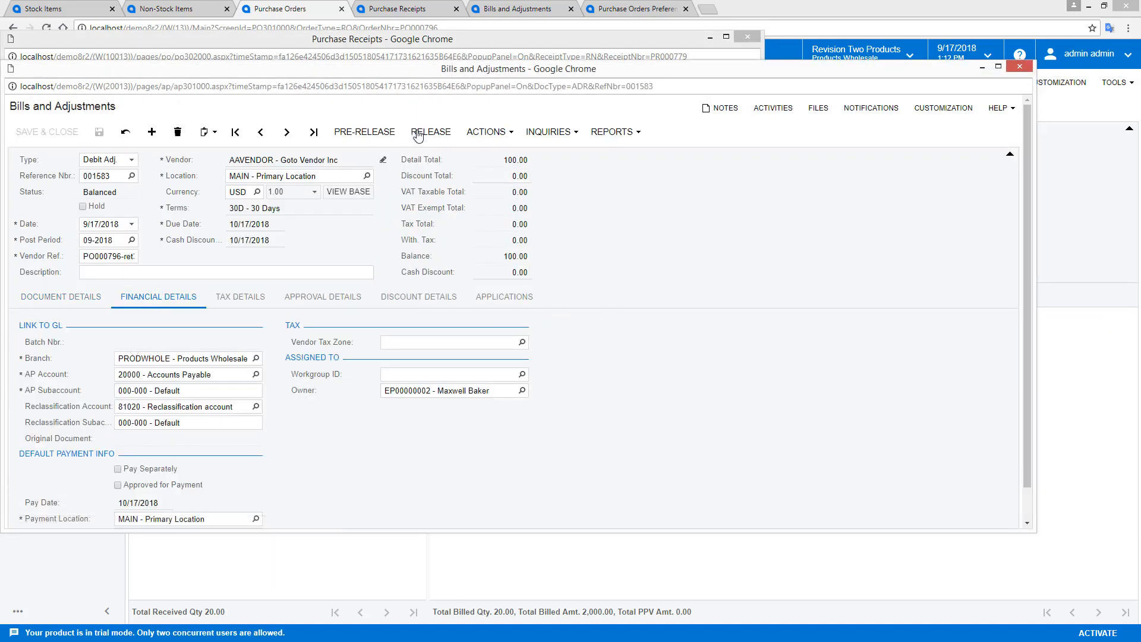
pyautogui.click(430, 132)
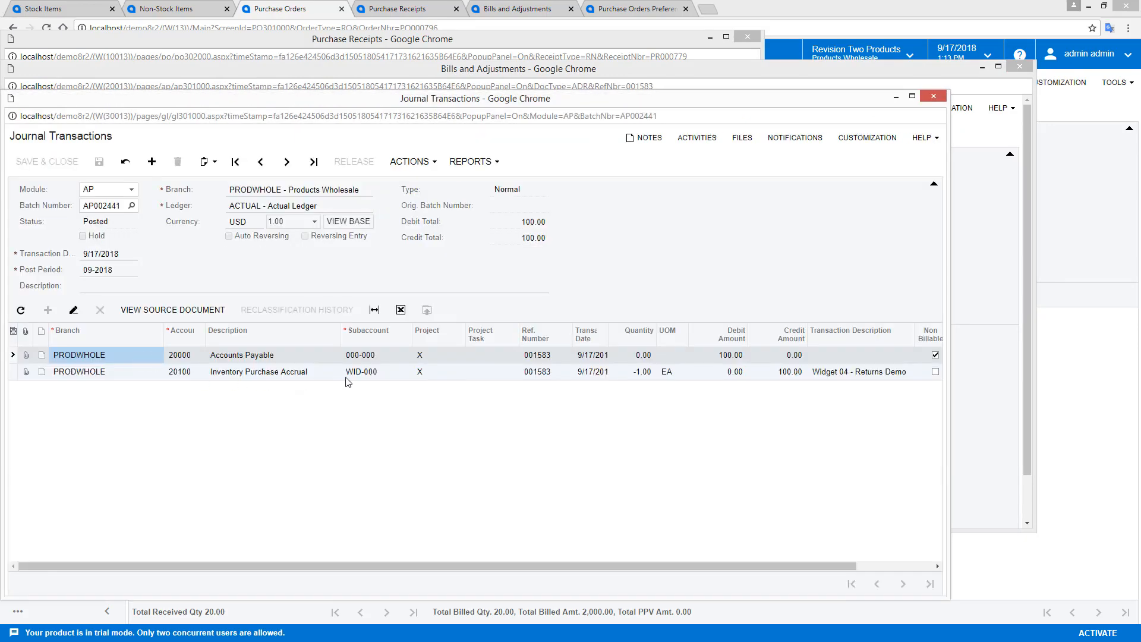
pyautogui.click(932, 96)
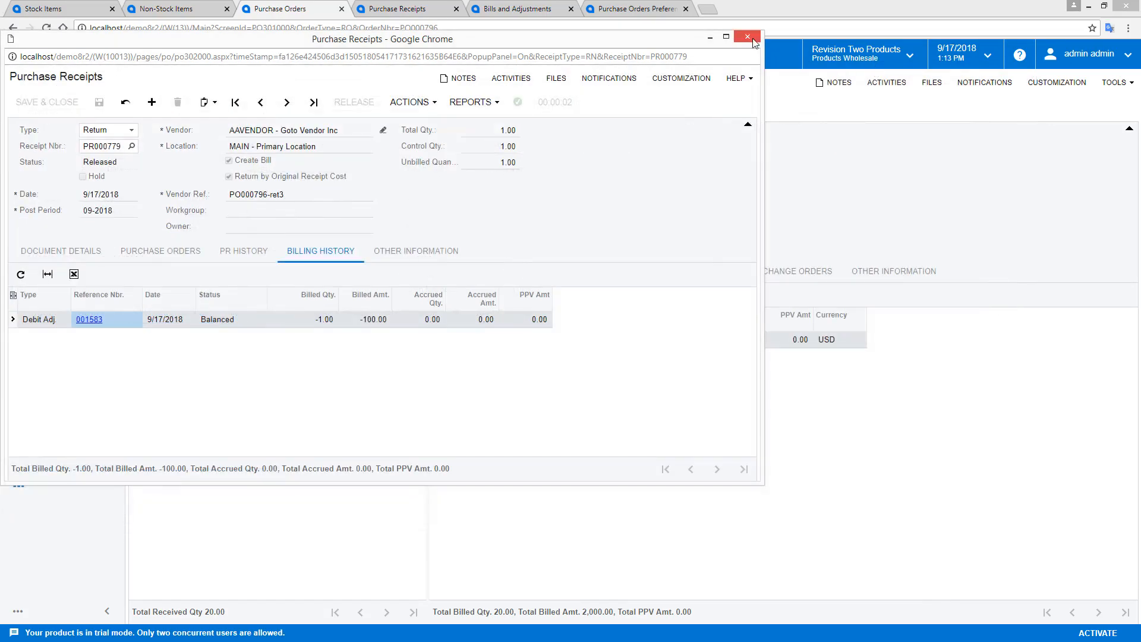
pyautogui.click(746, 36)
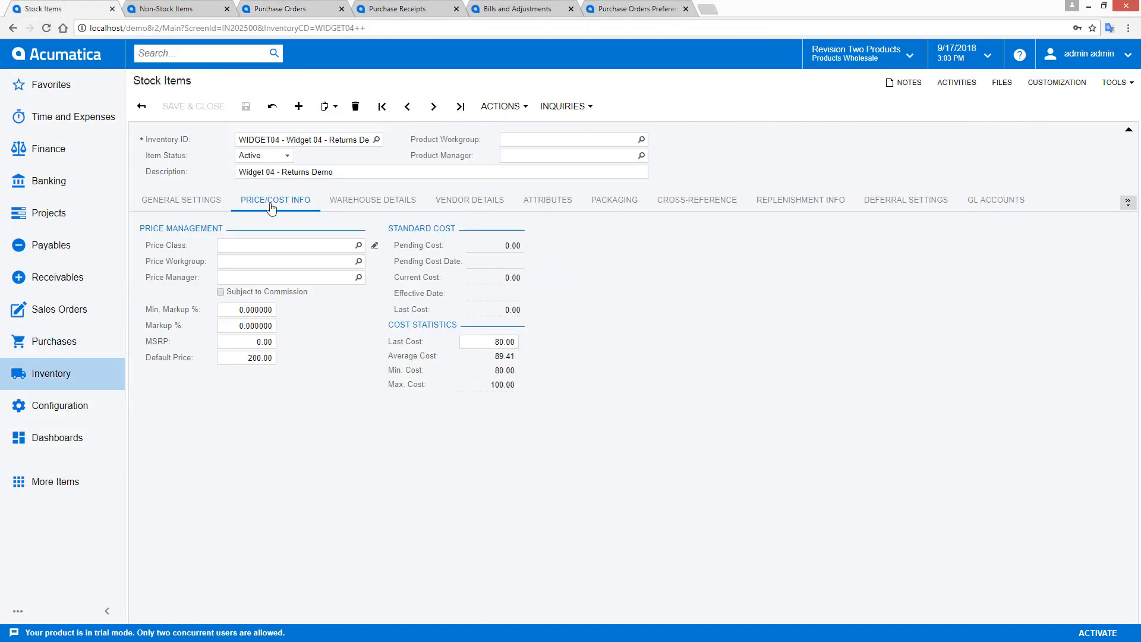
pyautogui.doubleClick(504, 356)
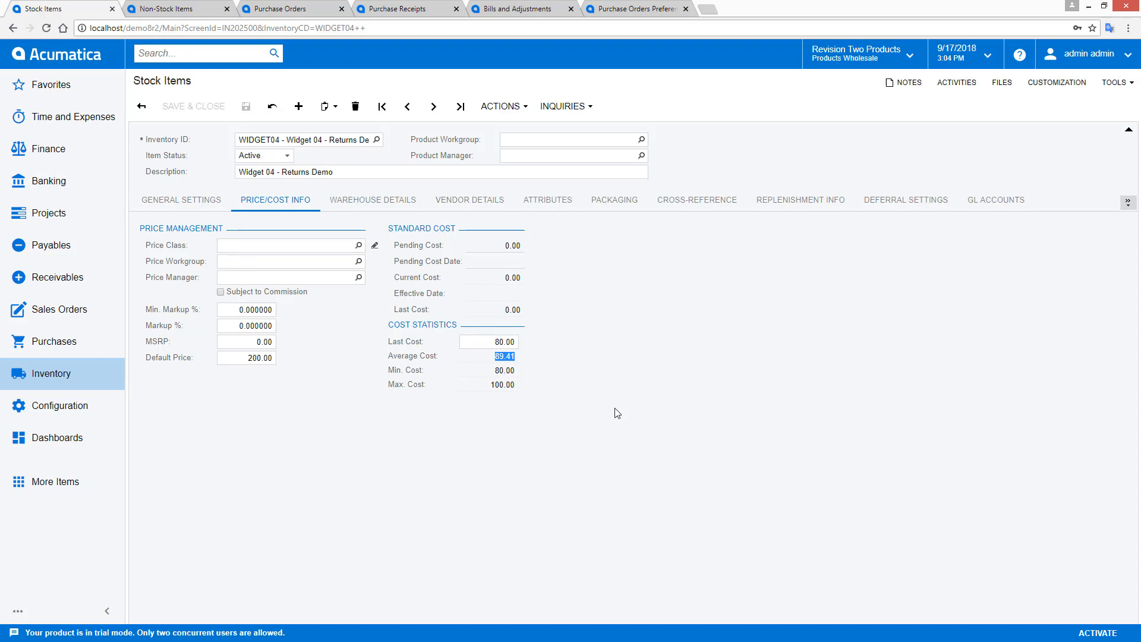
pyautogui.moveTo(542, 349)
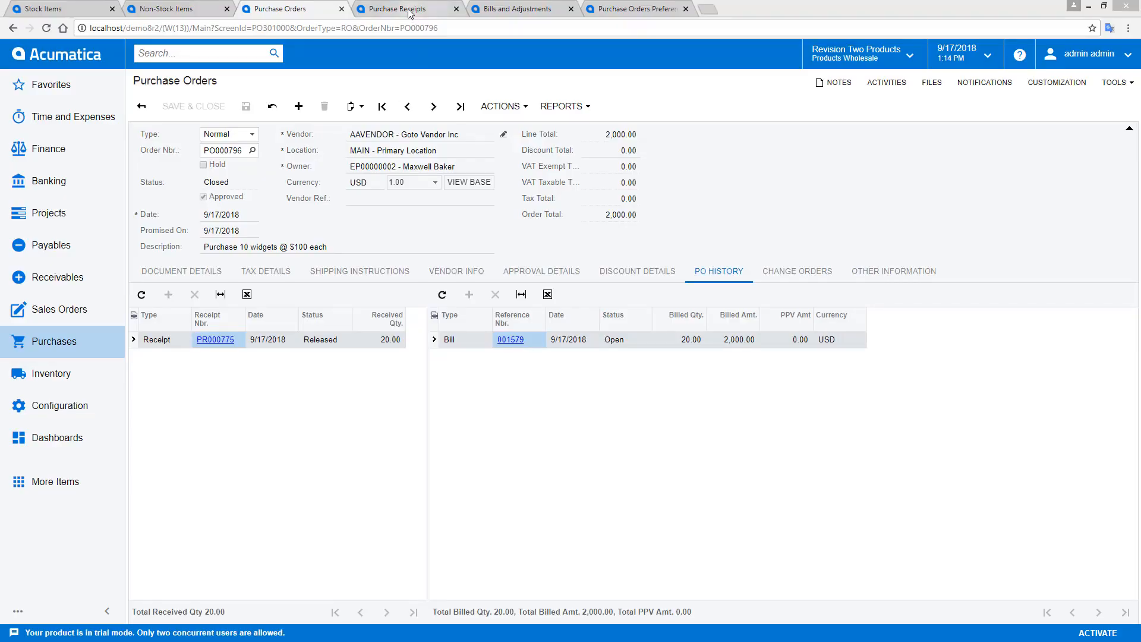
# - Set vendor AAVENDOR on a new purchase return and add the WIDGET05 line from PO000797
pyautogui.write('aa')
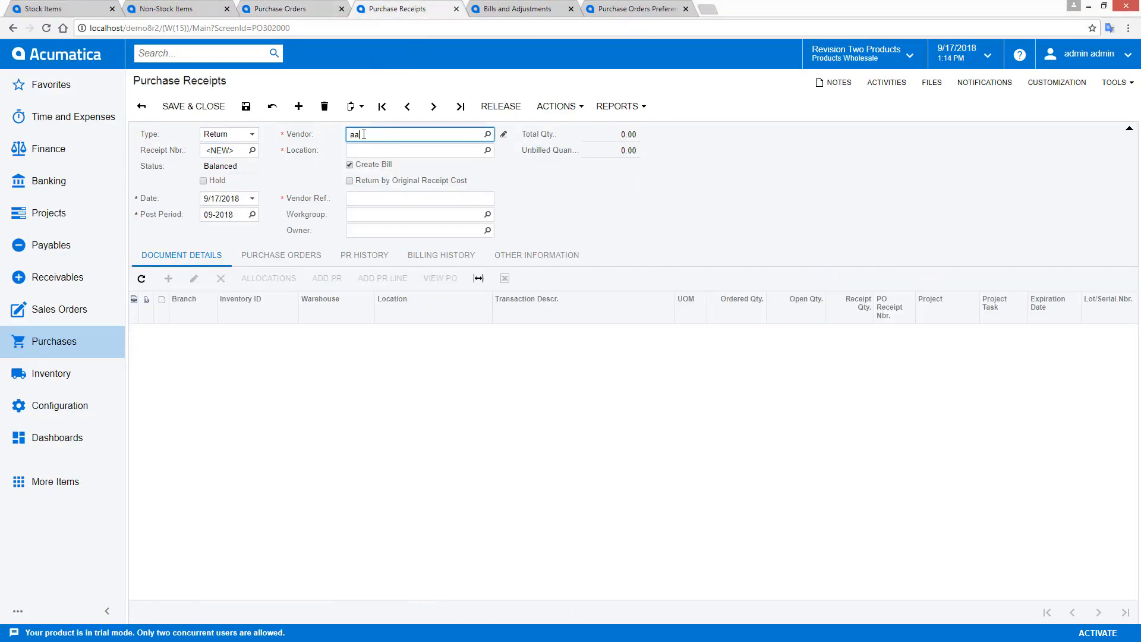
pyautogui.press('Enter')
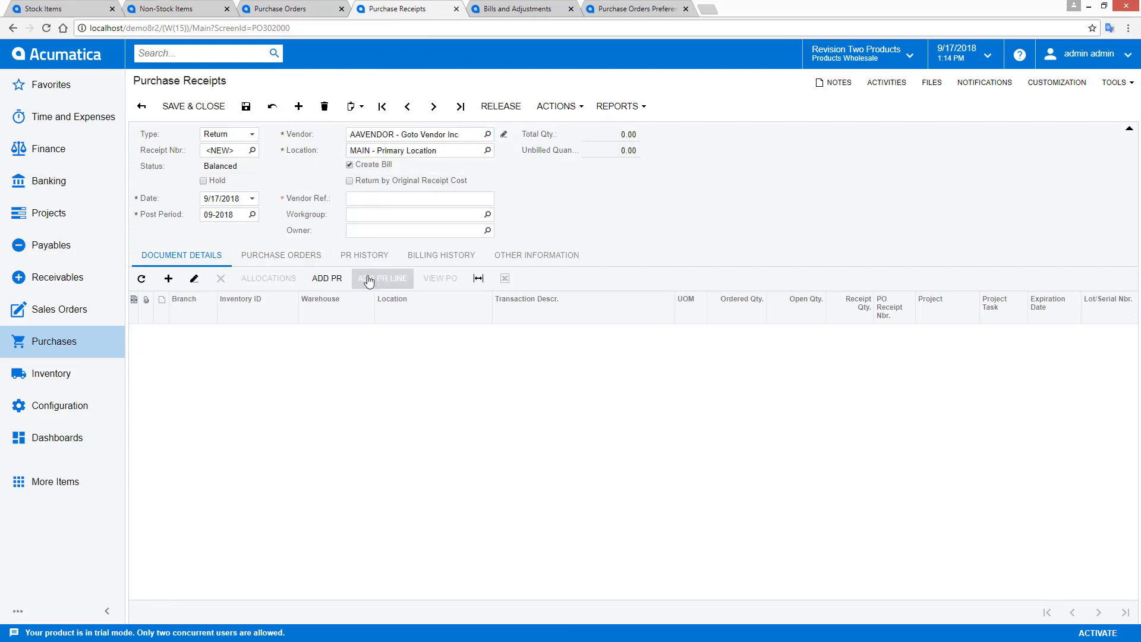
pyautogui.click(382, 278)
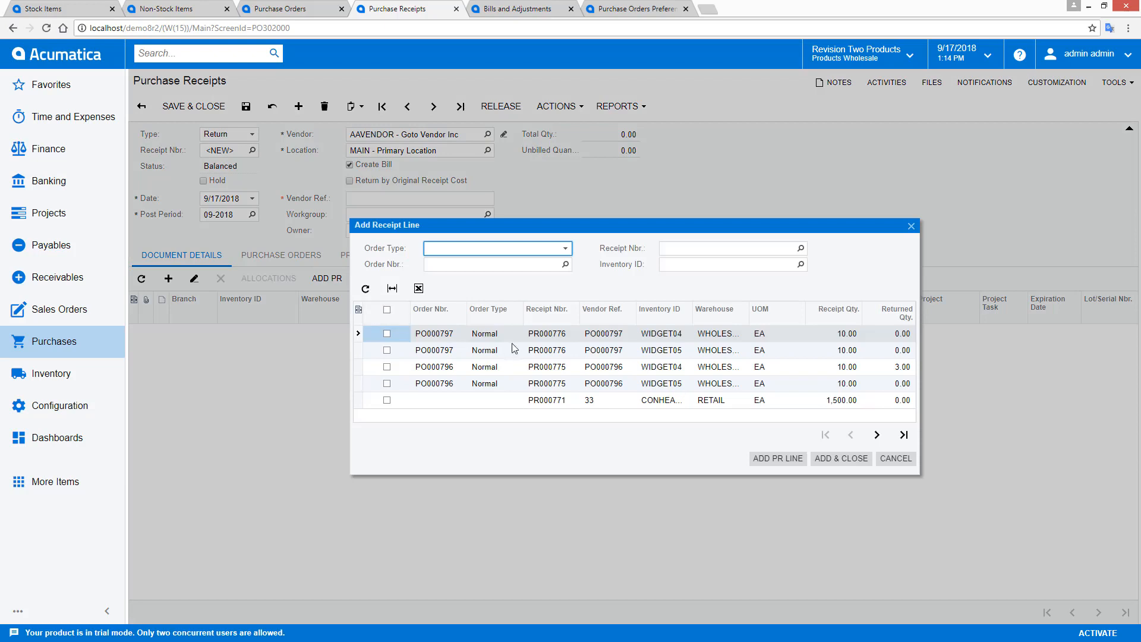
pyautogui.click(386, 350)
pyautogui.write('1')
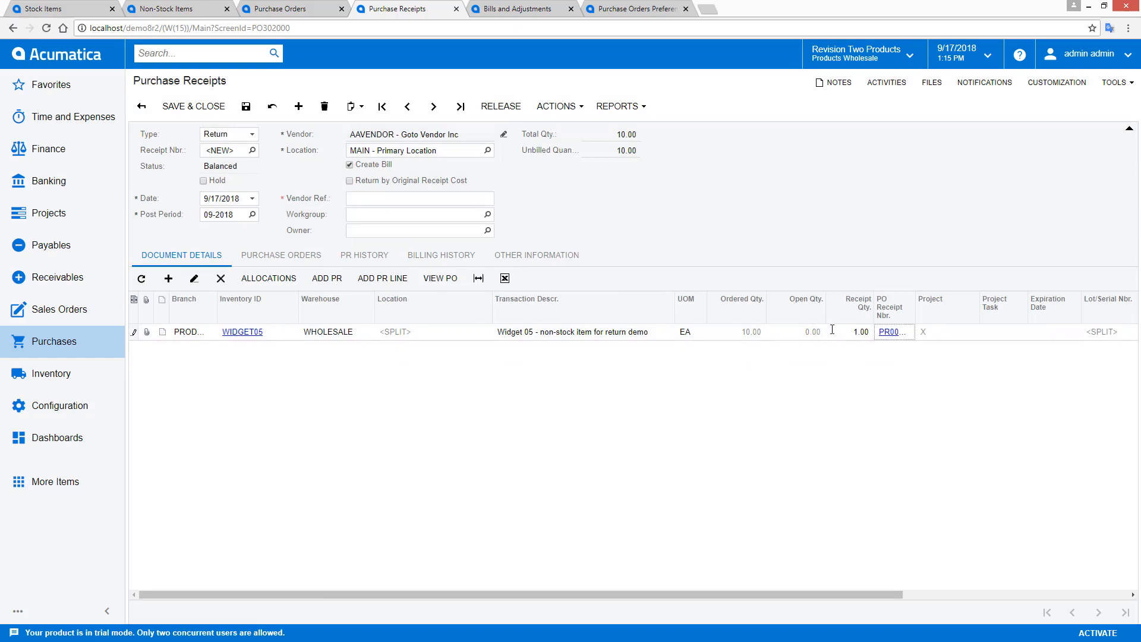
# - Enter vendor reference 'PO00797-ret4', save the return receipt and release it
pyautogui.click(419, 199)
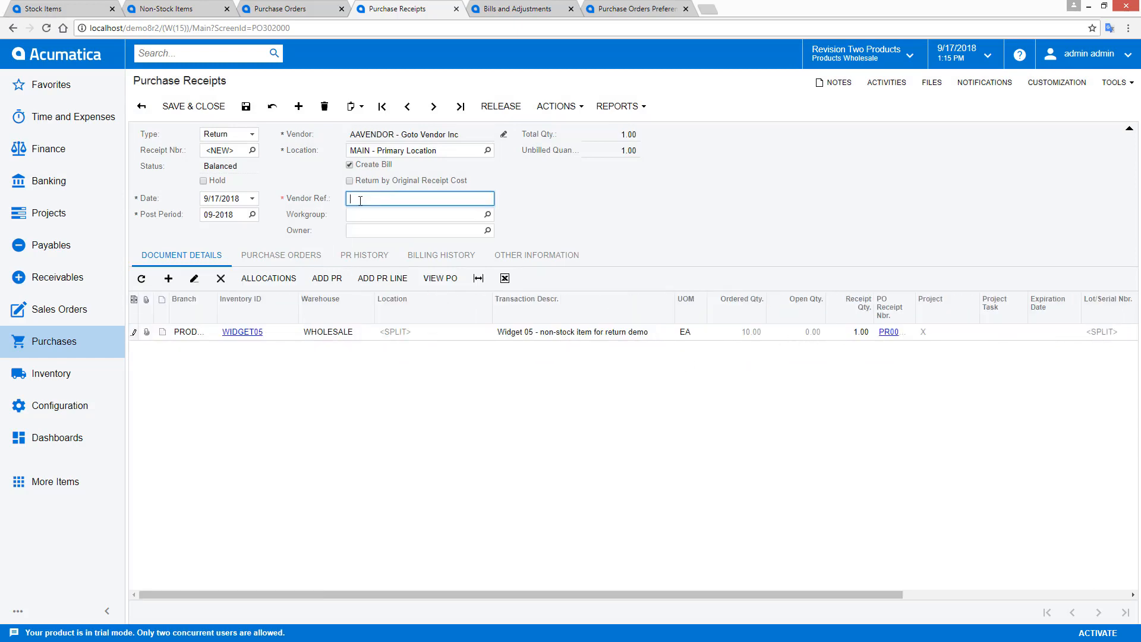
pyautogui.write('PO00797-ret4')
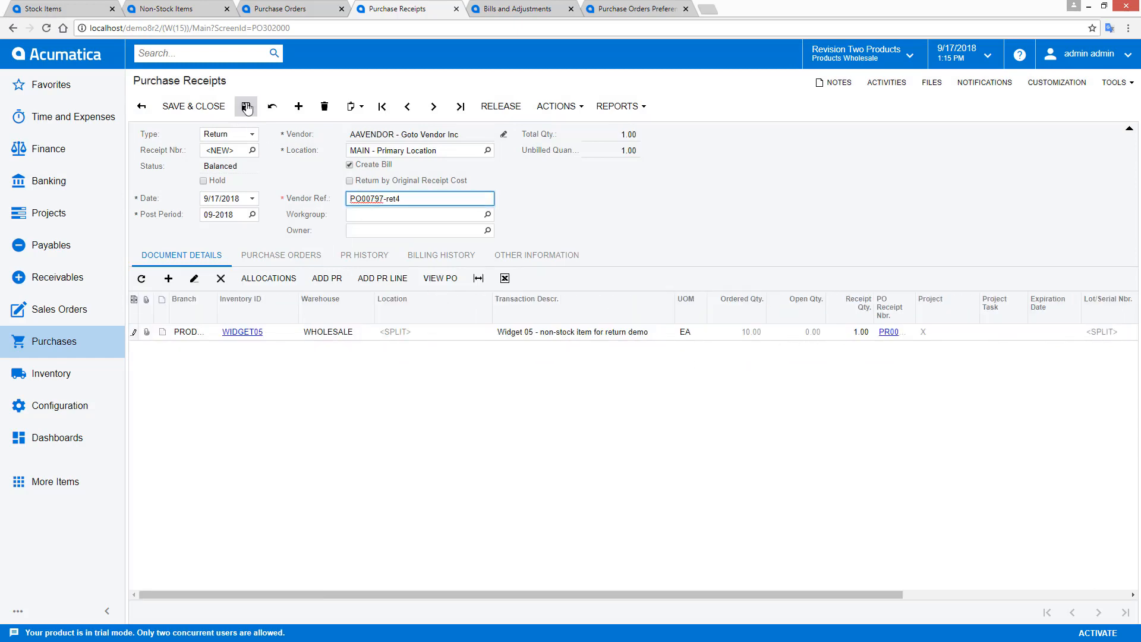
pyautogui.click(246, 106)
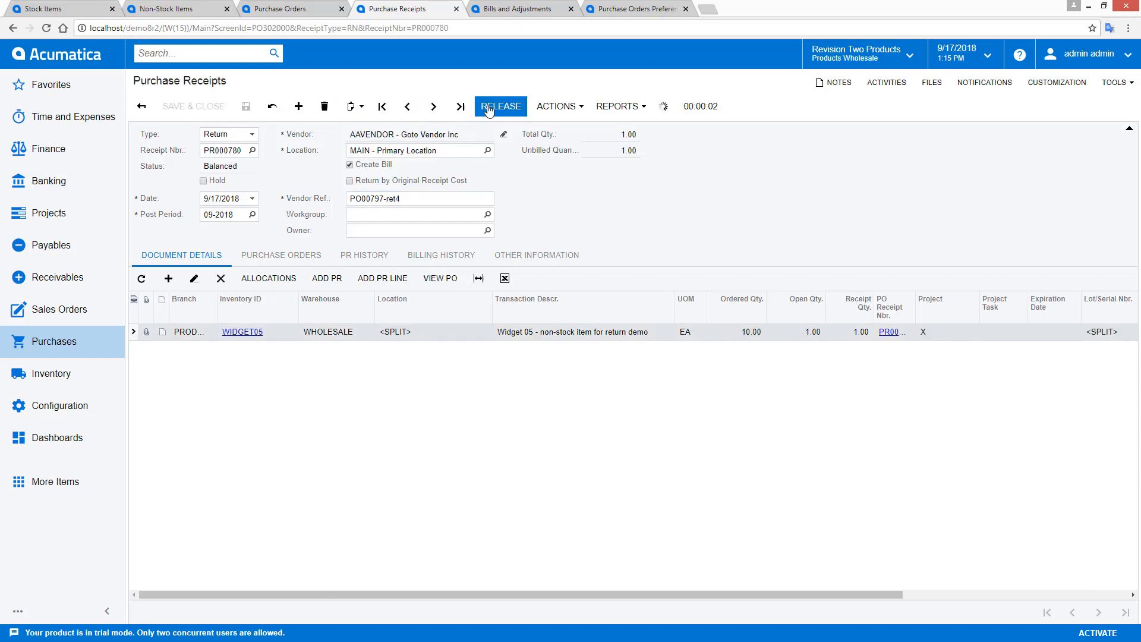
pyautogui.click(501, 106)
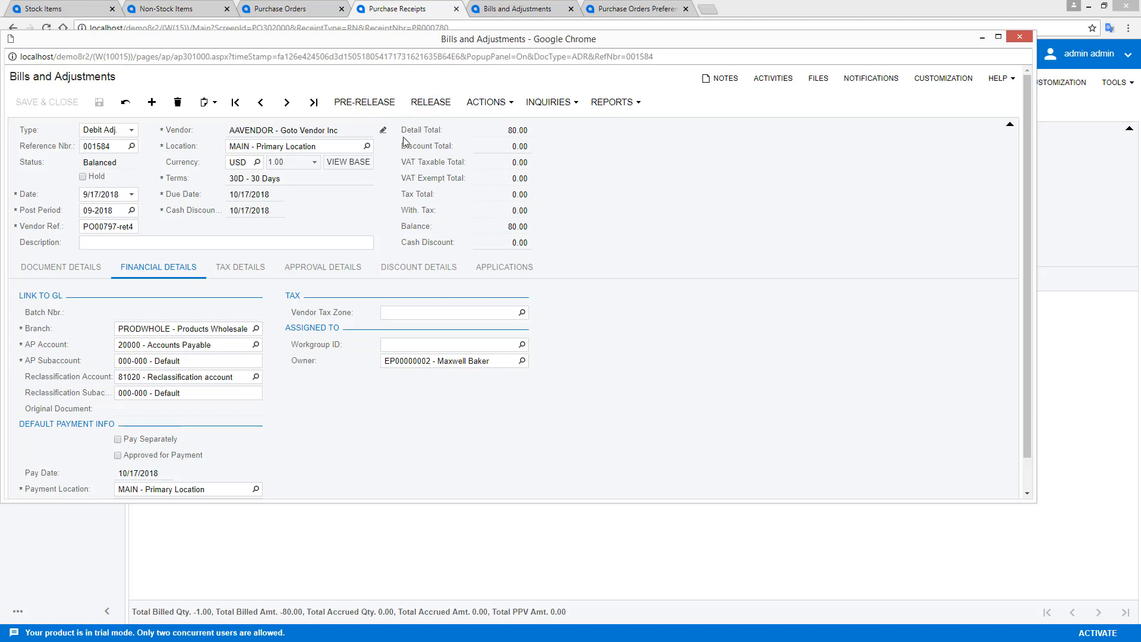
# - Release debit adjustment 001584 and review its AP batch AP002442 balancing 80.00
pyautogui.click(430, 102)
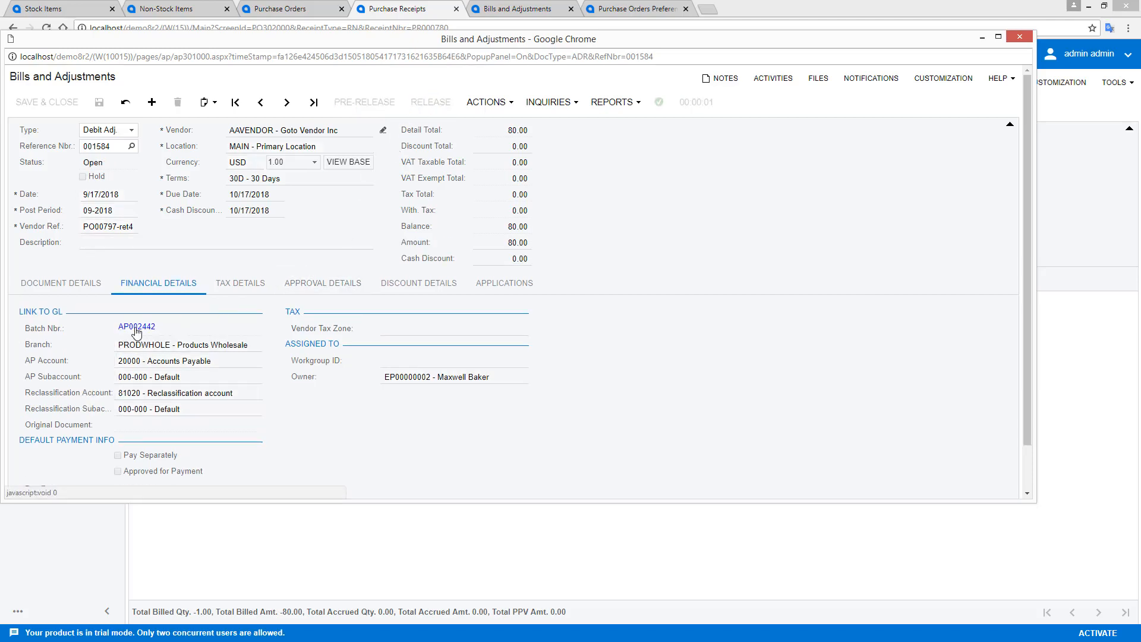
pyautogui.click(136, 326)
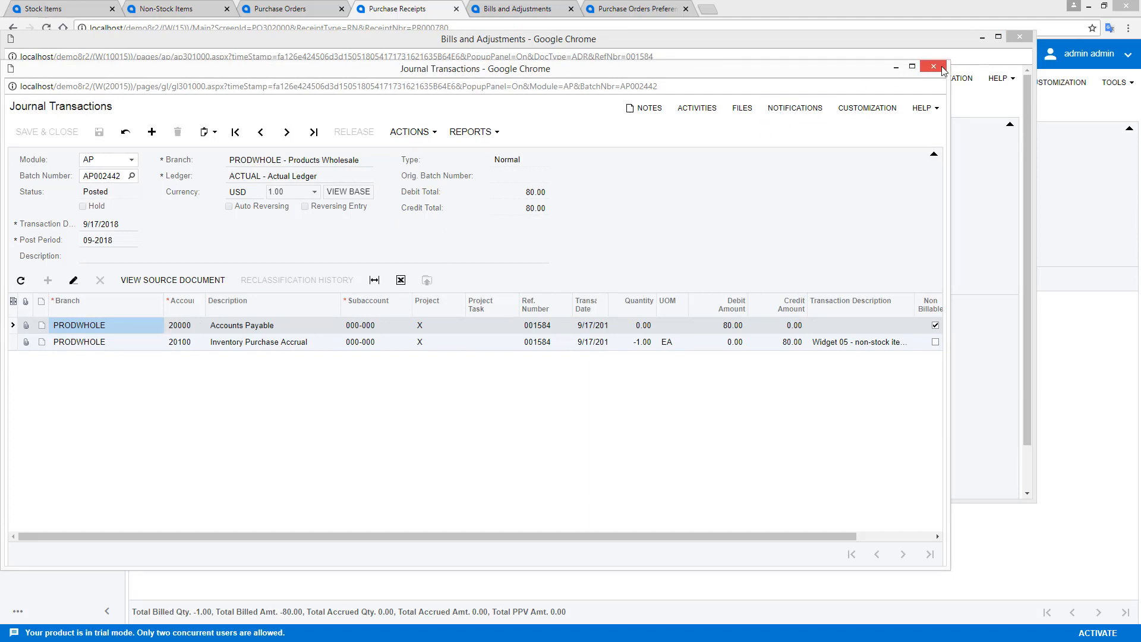
pyautogui.click(934, 67)
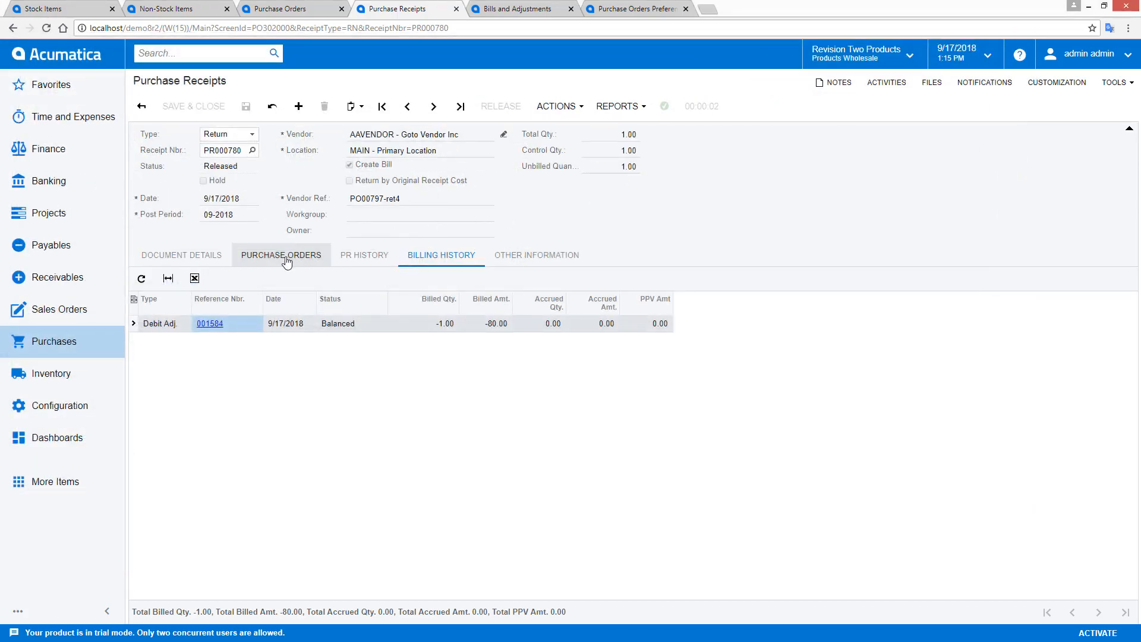
# - Bring up related issue 002366 and its inventory GL batch 00003375 balancing 80.00
pyautogui.click(536, 255)
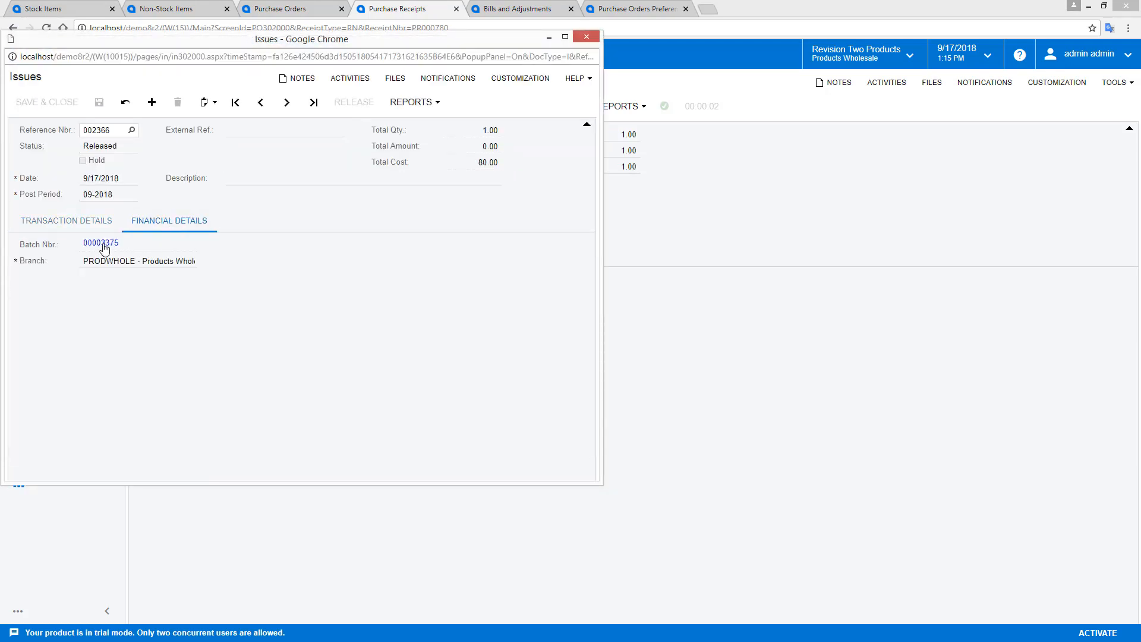
pyautogui.click(100, 243)
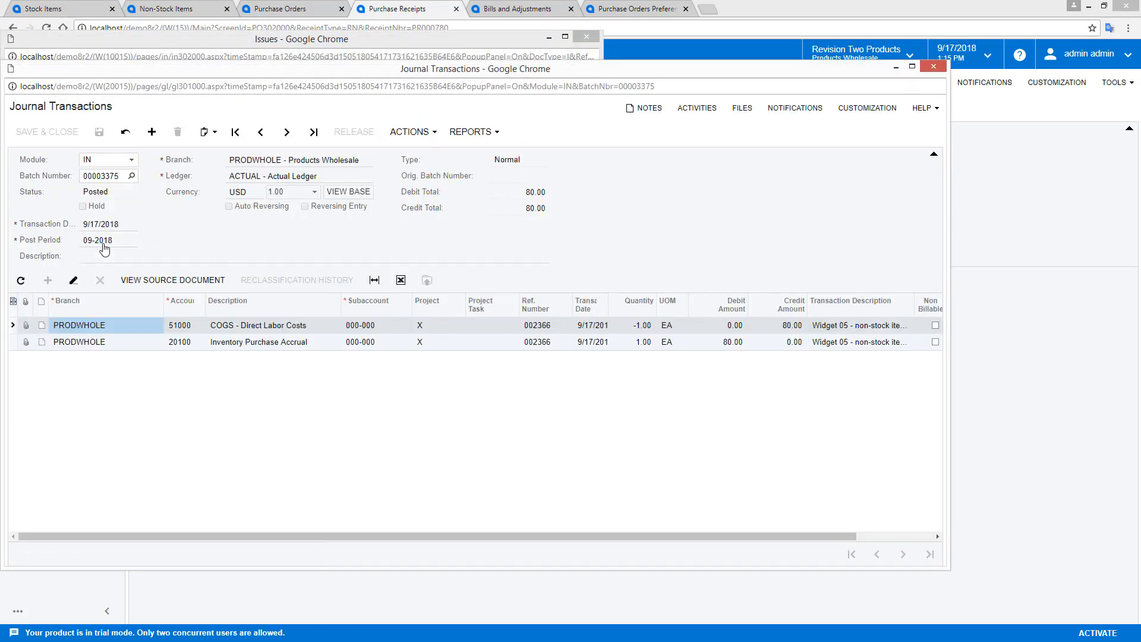